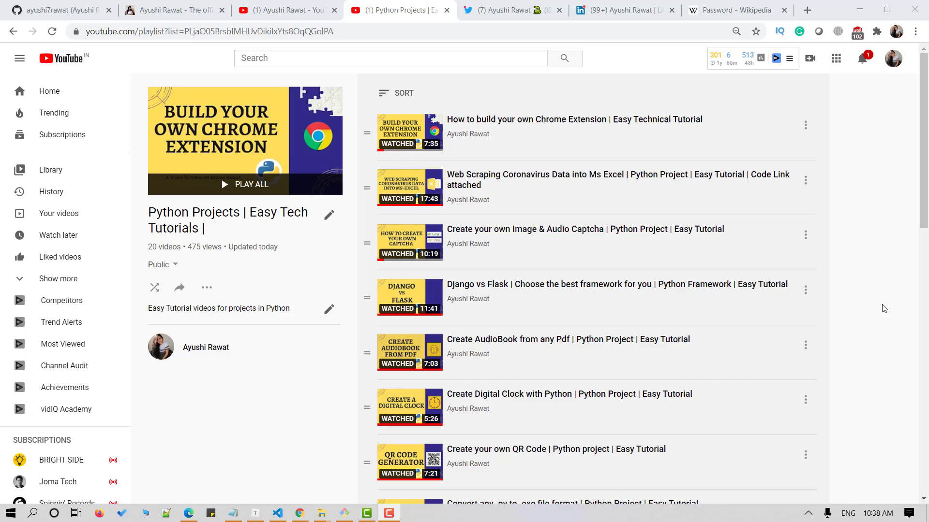
# Switch Chrome to the 'Password - Wikipedia' article tab
pyautogui.click(734, 9)
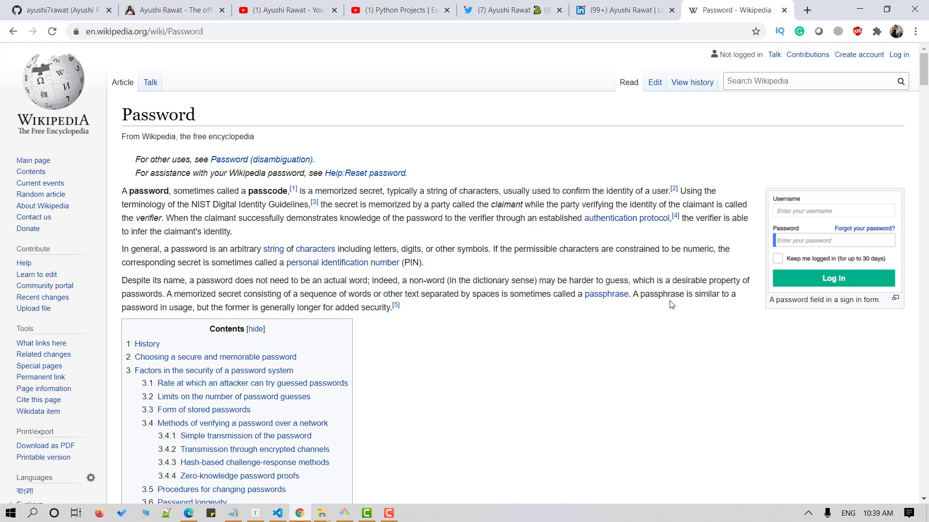
pyautogui.moveTo(673, 291)
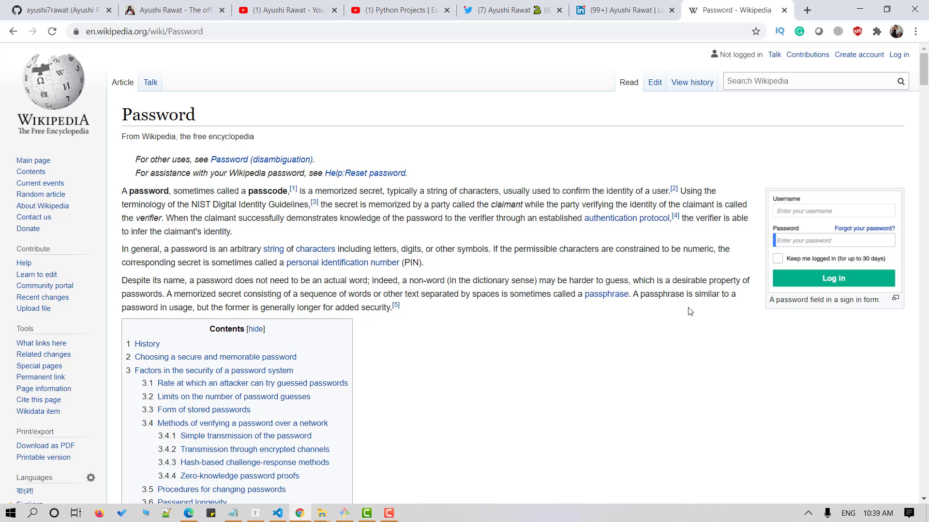
pyautogui.moveTo(695, 323)
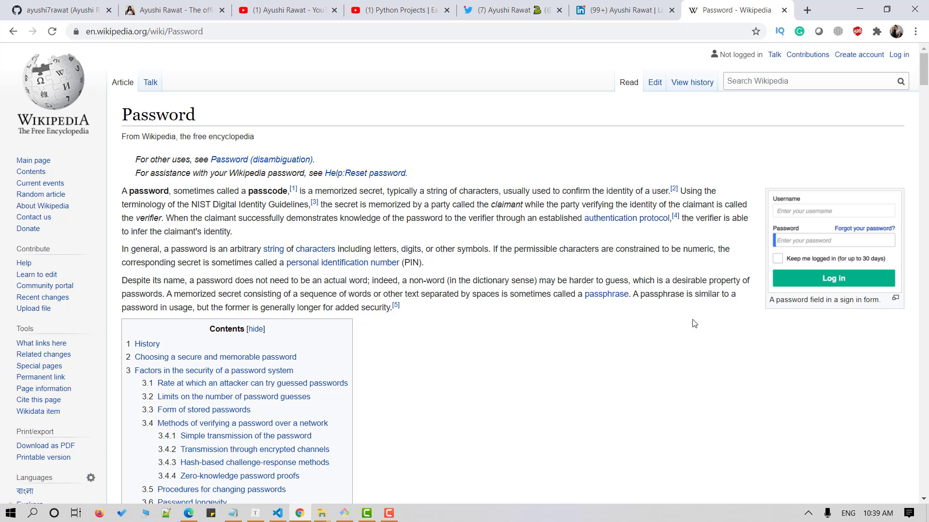
# Browse the GitHub profile and blog tabs, ending on the YouTube channel home page
pyautogui.click(57, 10)
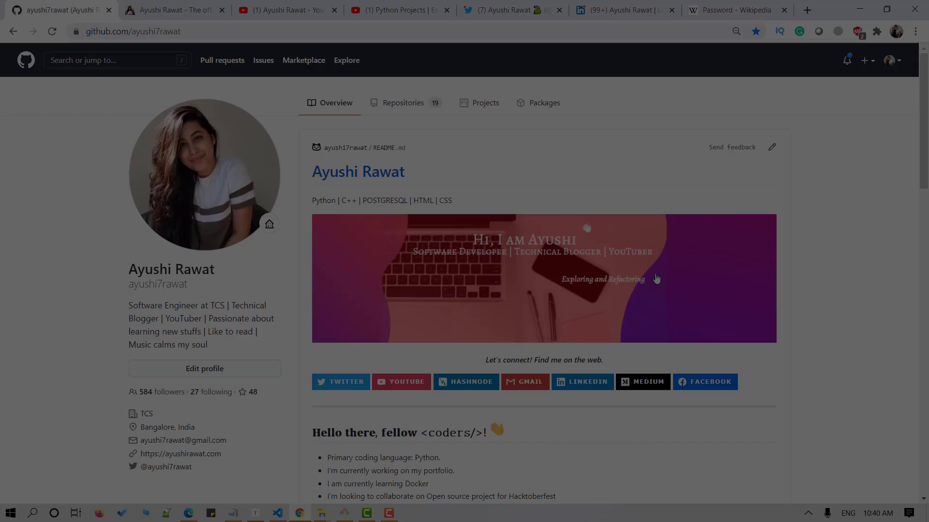
pyautogui.scroll(-3)
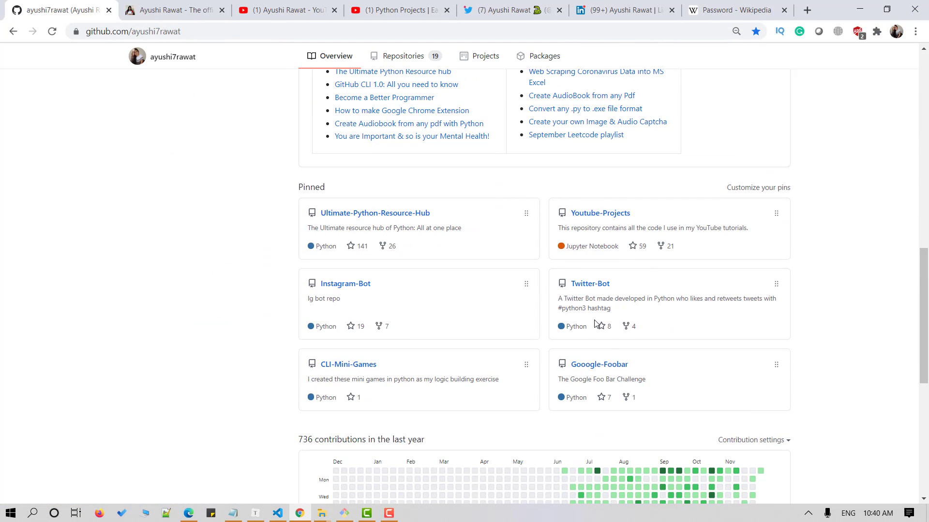
pyautogui.moveTo(598, 257)
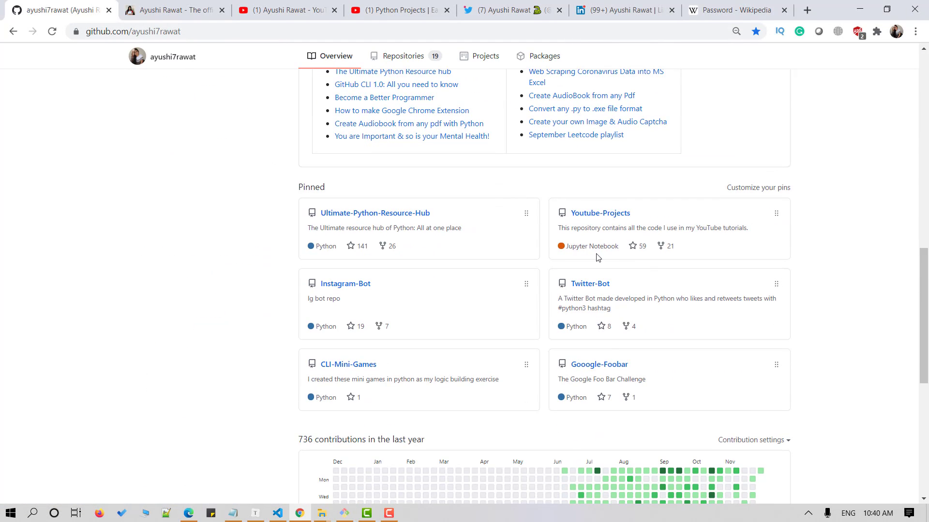
pyautogui.moveTo(640, 260)
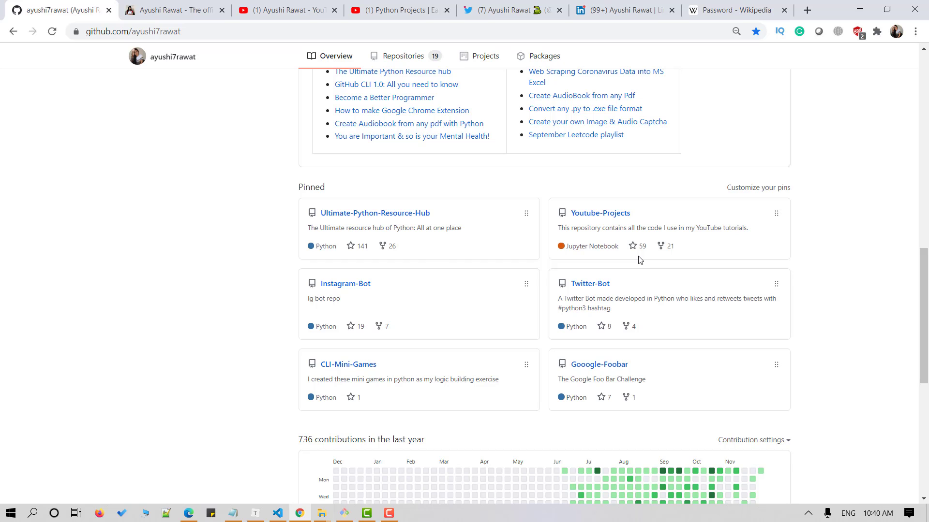
pyautogui.click(172, 10)
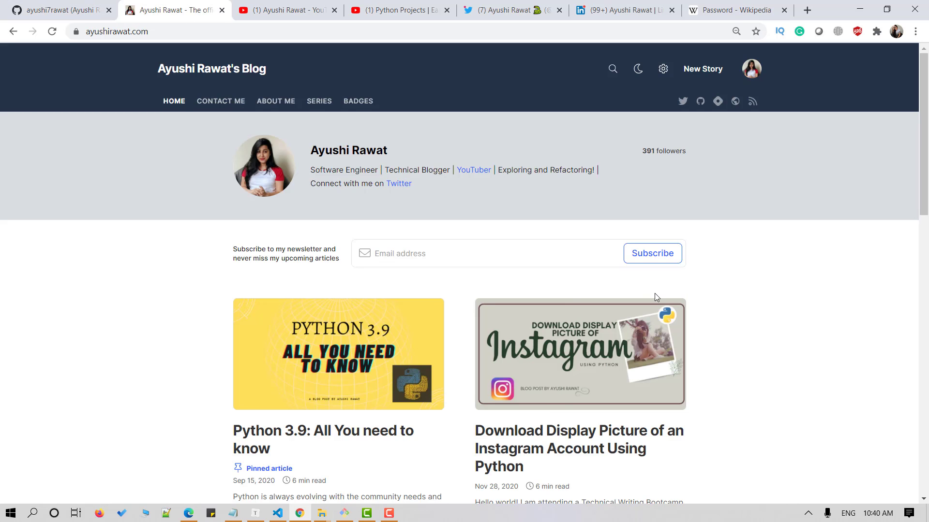
pyautogui.scroll(-3)
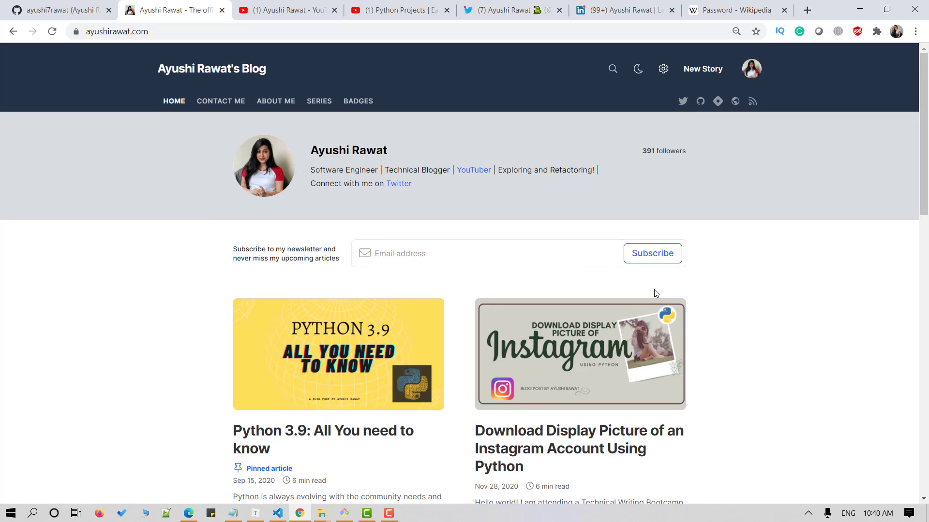
pyautogui.moveTo(580, 296)
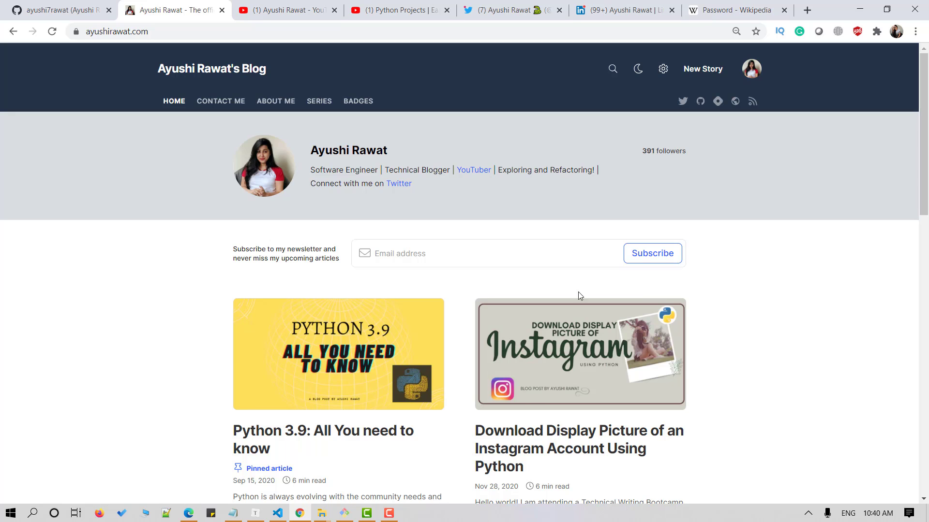
pyautogui.click(284, 10)
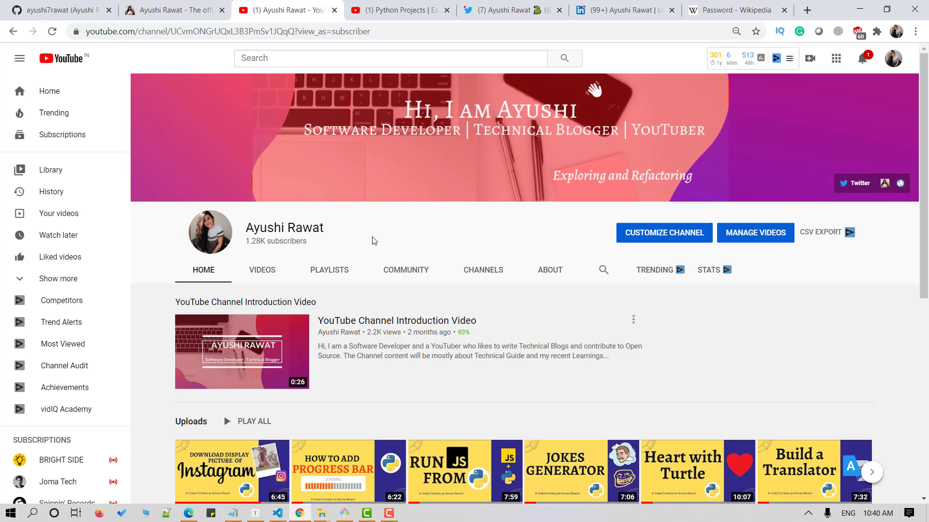
pyautogui.moveTo(380, 243)
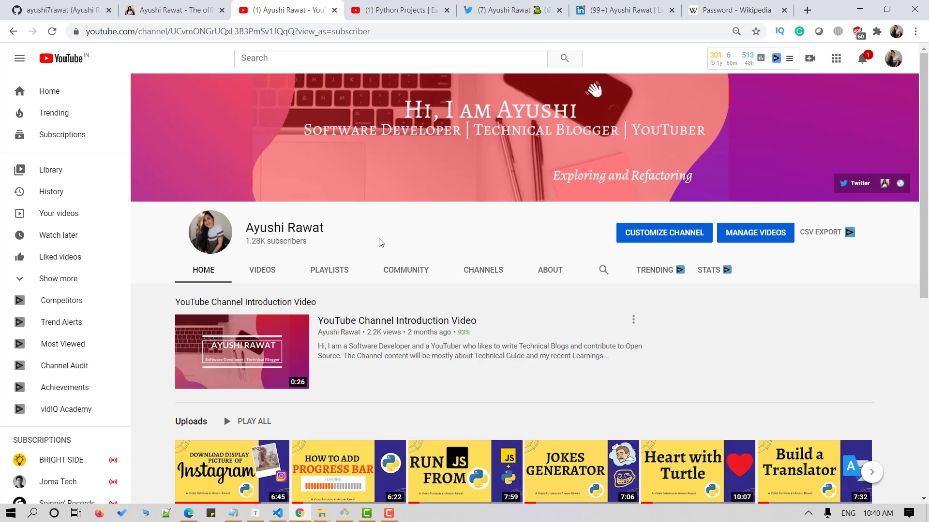
pyautogui.moveTo(379, 247)
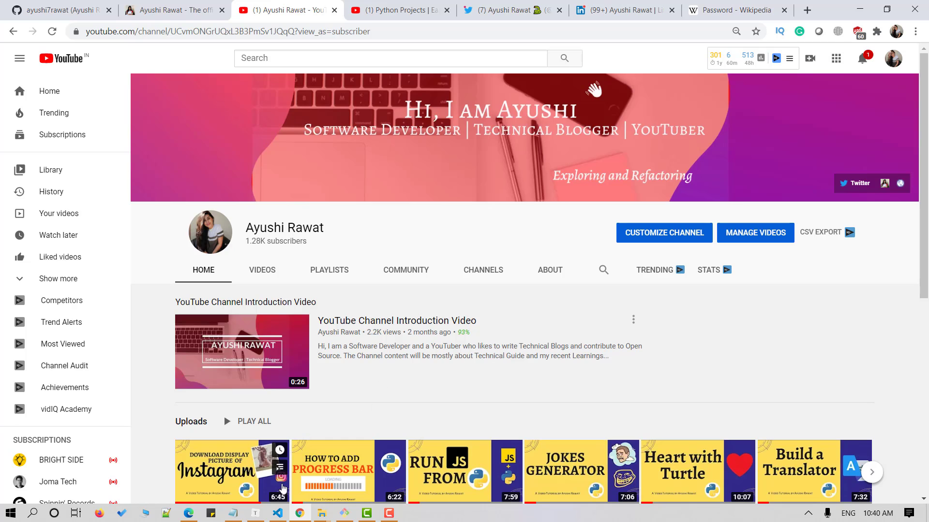
# Create a new file password_generator.py in the python project folder
pyautogui.click(278, 513)
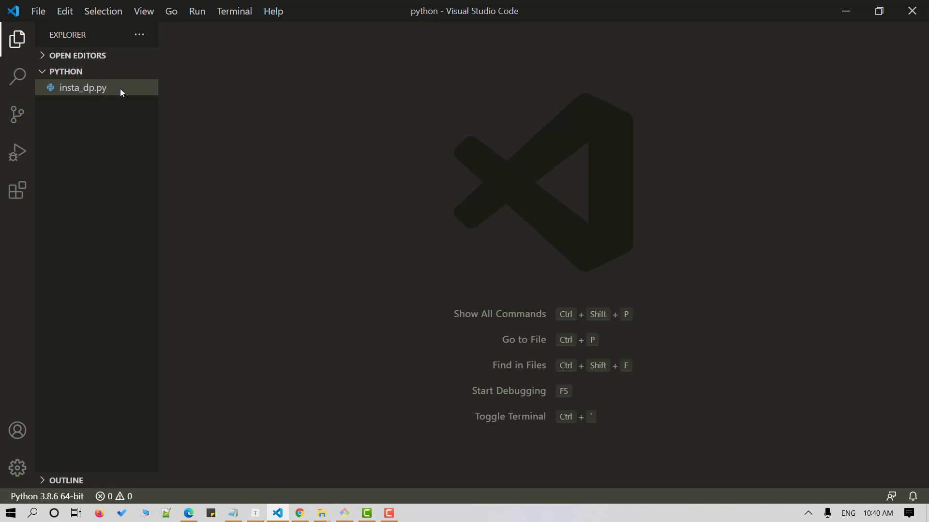
pyautogui.click(86, 70)
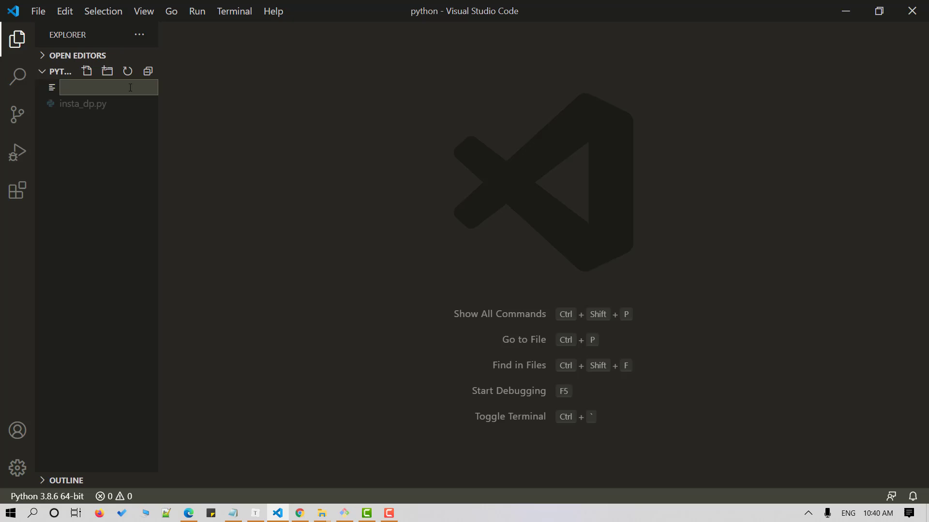
pyautogui.write('password')
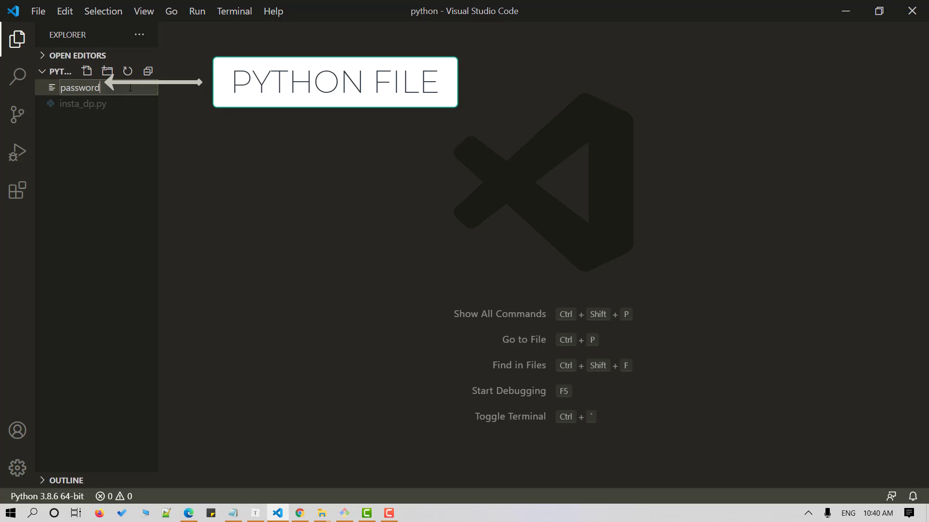
pyautogui.write('_generator.py')
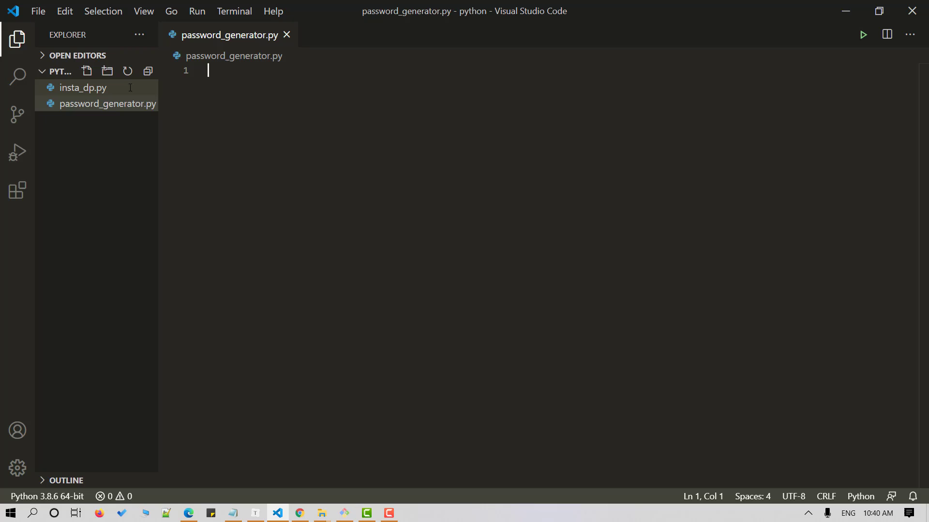
# Add 'import random' and 'import string' at the top of the file
pyautogui.write('import')
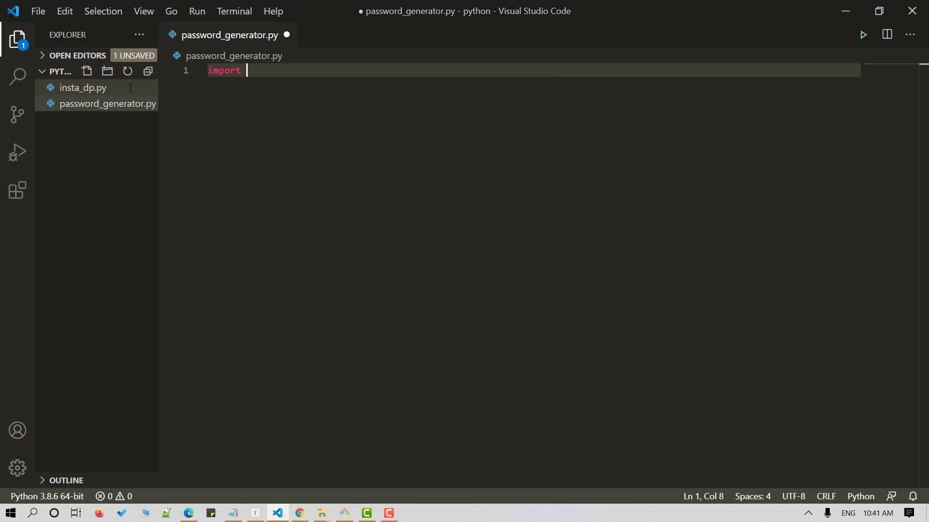
pyautogui.write('random')
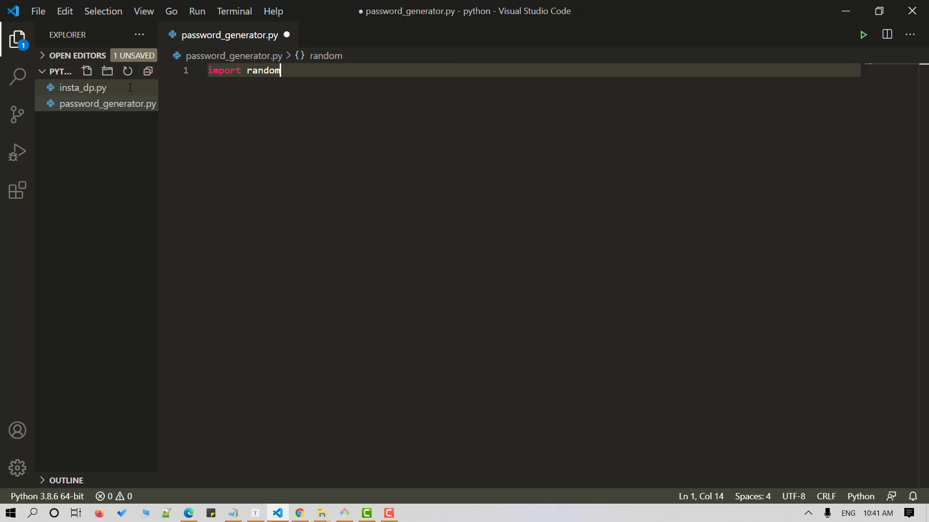
pyautogui.write('impo')
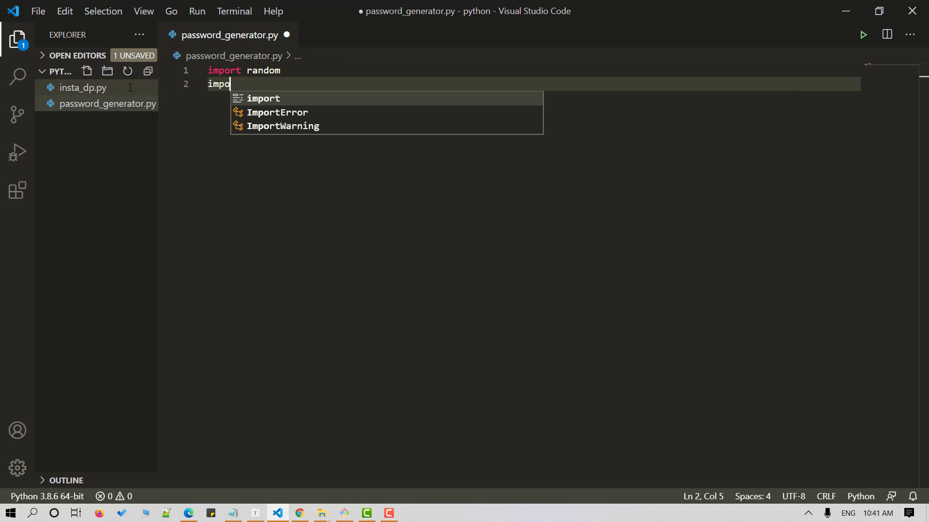
pyautogui.write('oort st')
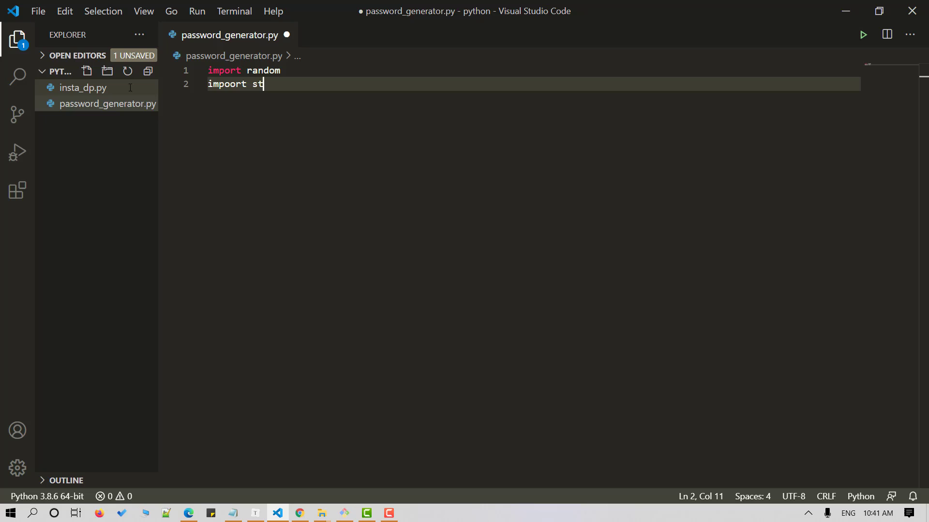
pyautogui.press('Backspace')
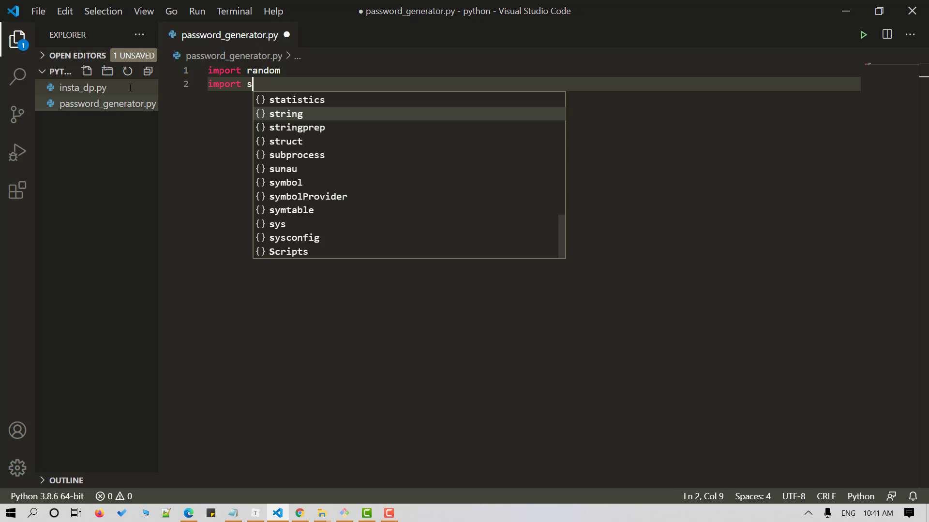
pyautogui.press('enter')
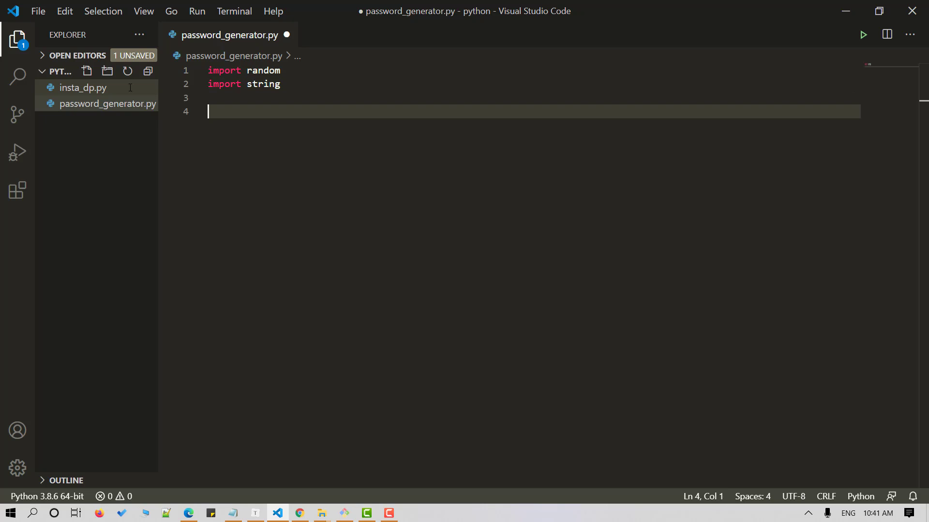
# Print a welcome message greeting the user to the password generator
pyautogui.write("print('")
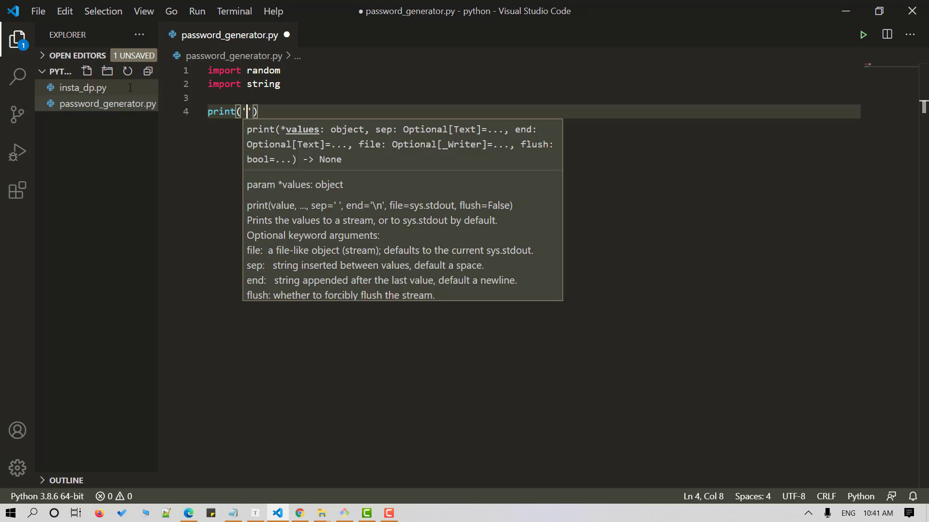
pyautogui.write('hello')
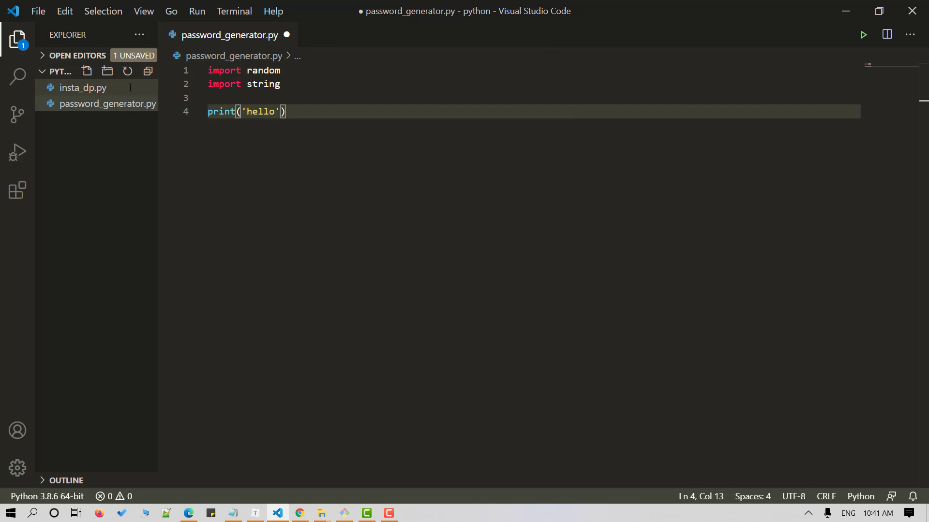
pyautogui.write(', B')
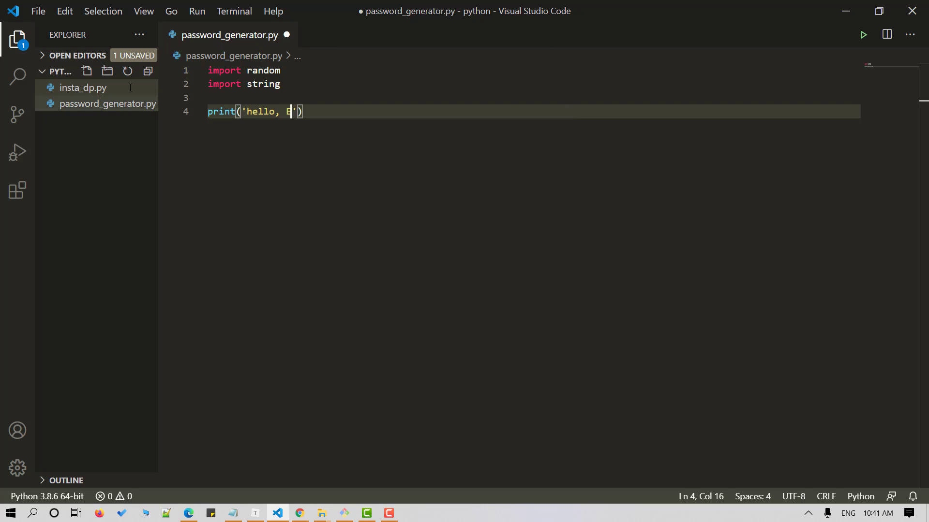
pyautogui.write('e')
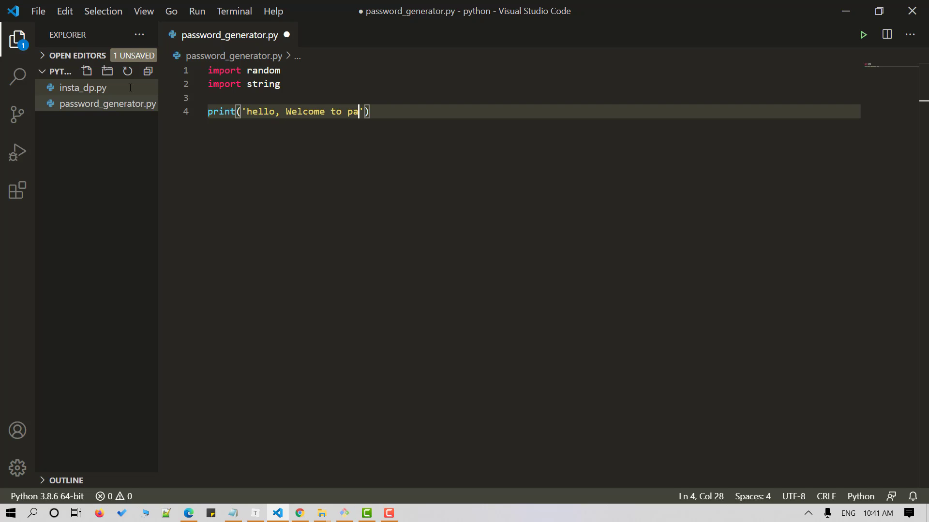
pyautogui.write('ssword ge')
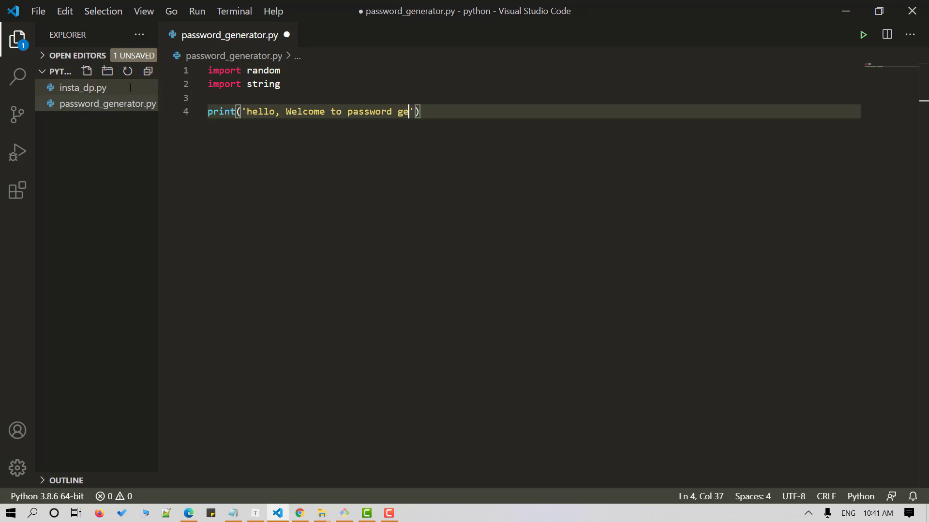
pyautogui.write('nerator!')
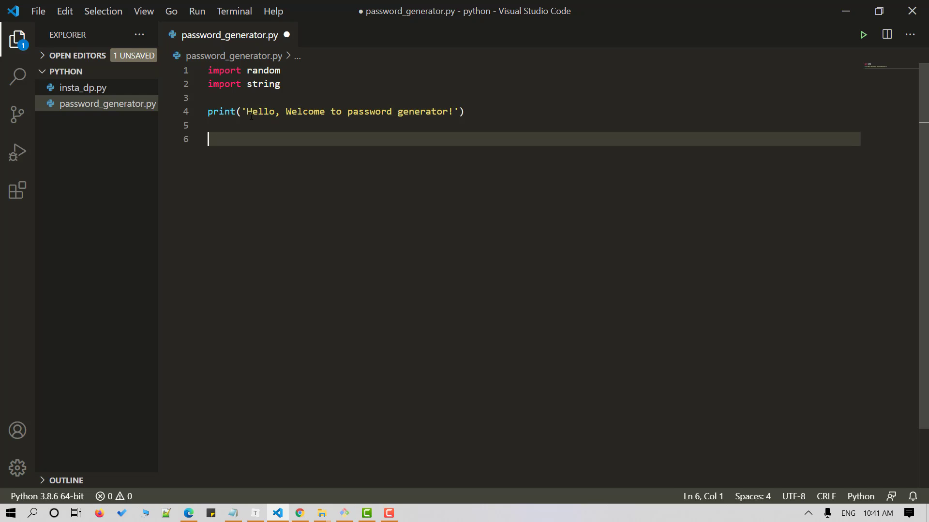
# Add length = int(input('\nEnter the length of password: ')) to read the length
pyautogui.write('le')
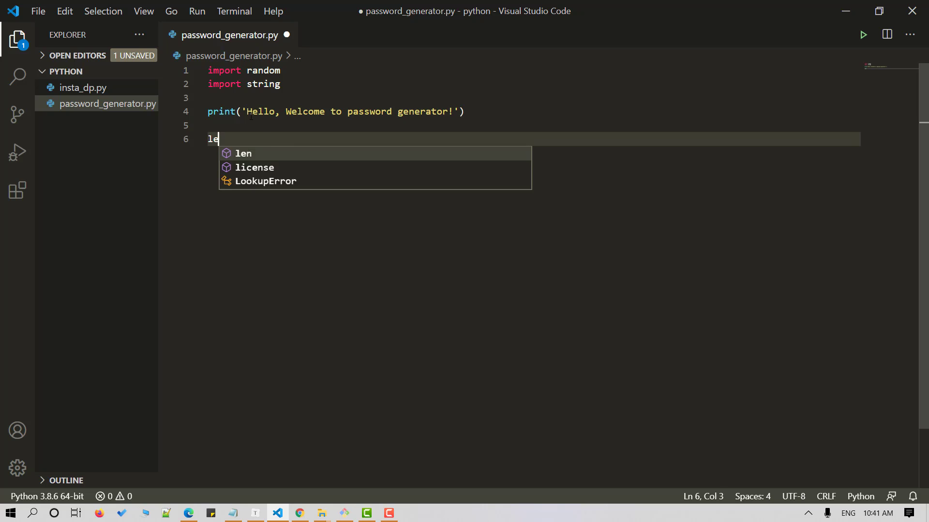
pyautogui.write('ngth')
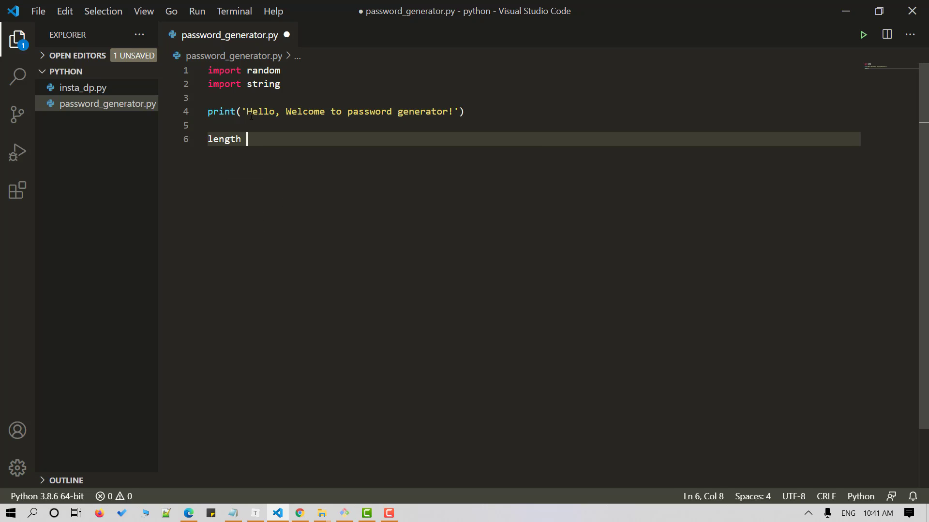
pyautogui.write('= int')
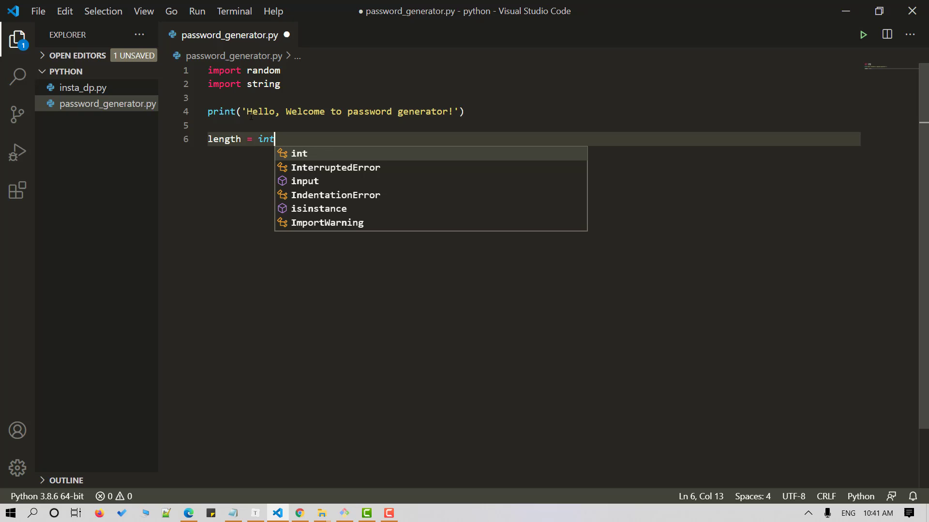
pyautogui.write('()')
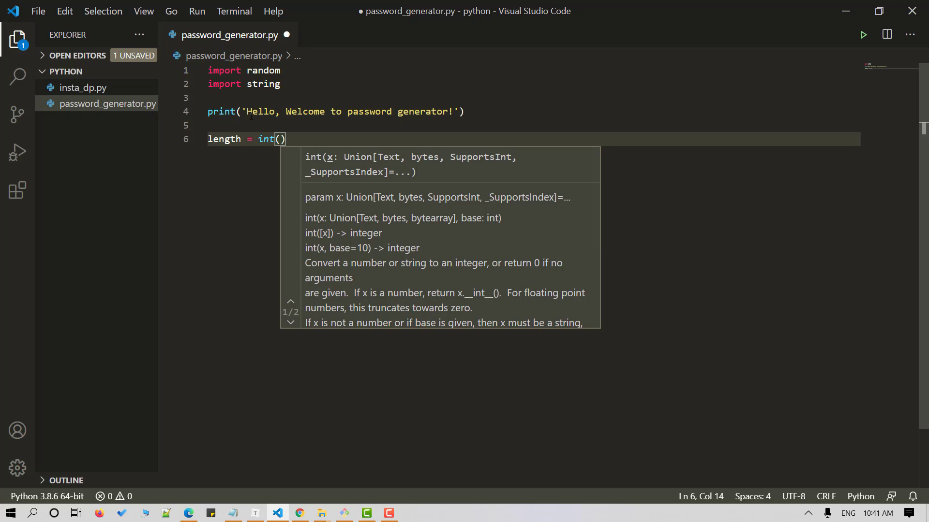
pyautogui.write("input('\\")
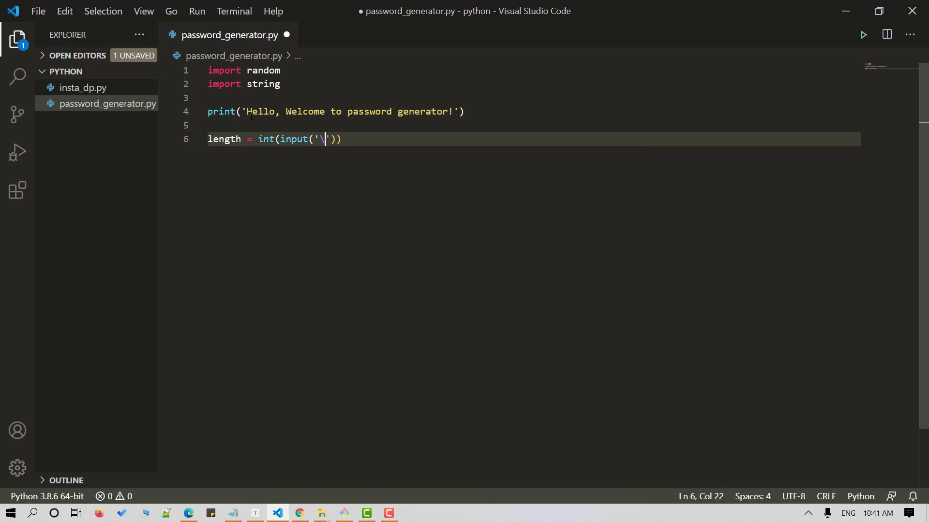
pyautogui.write('n')
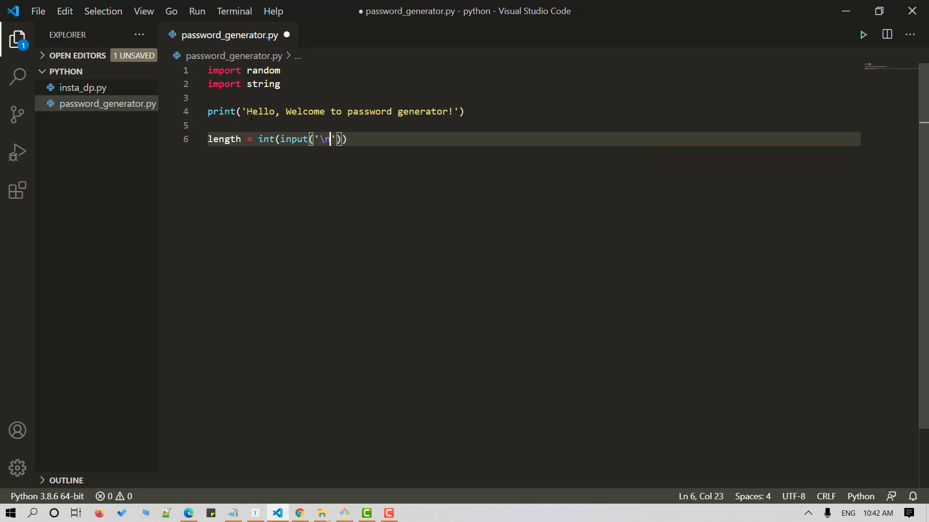
pyautogui.write('Enter')
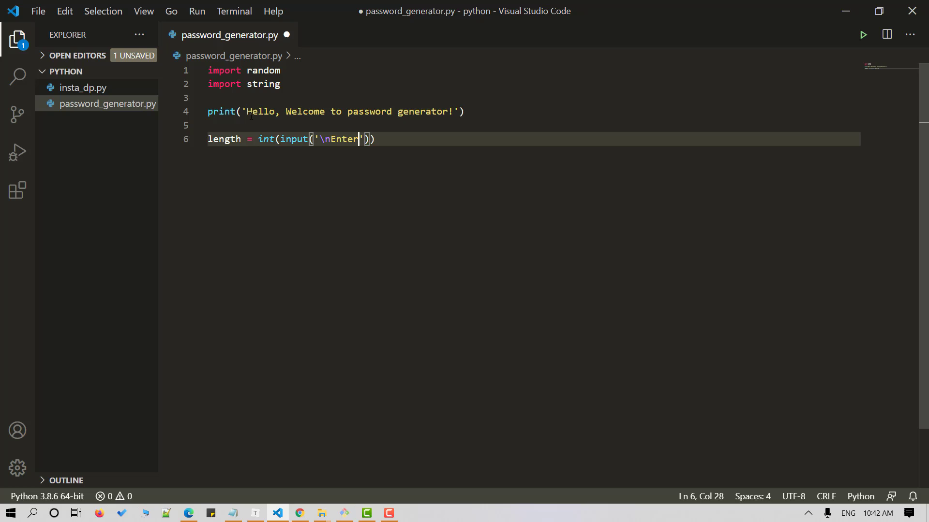
pyautogui.write('the')
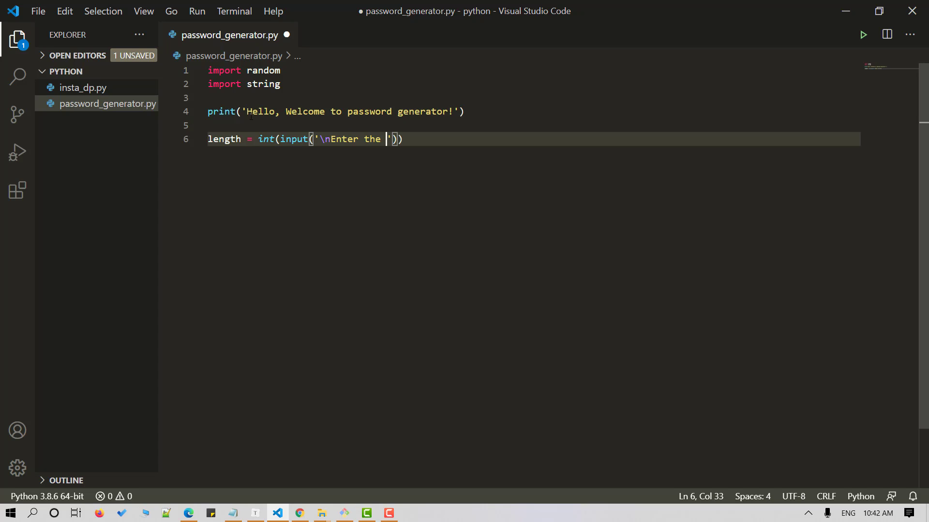
pyautogui.write('length')
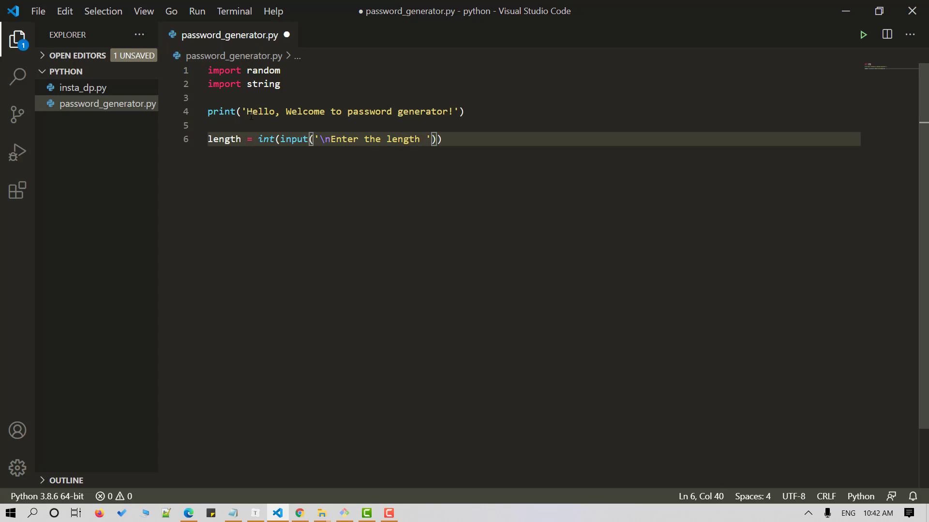
pyautogui.write('of p')
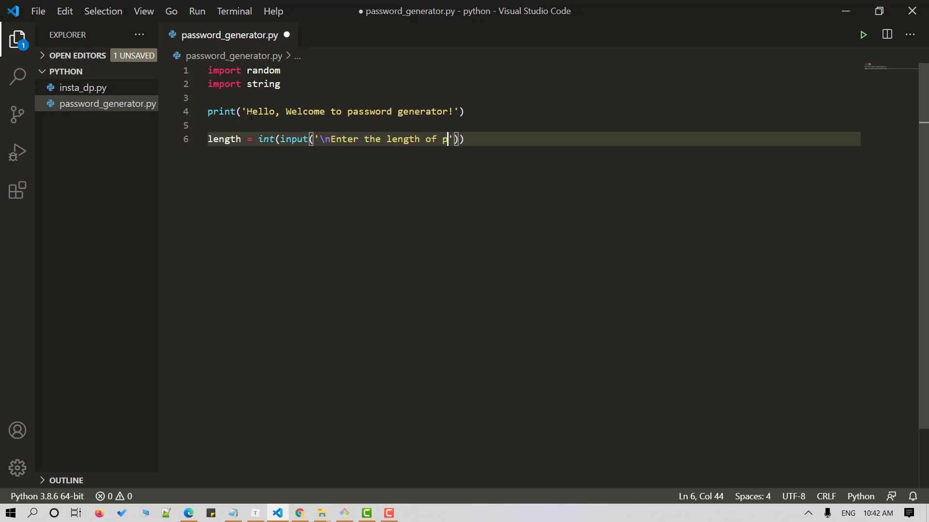
pyautogui.write('assw')
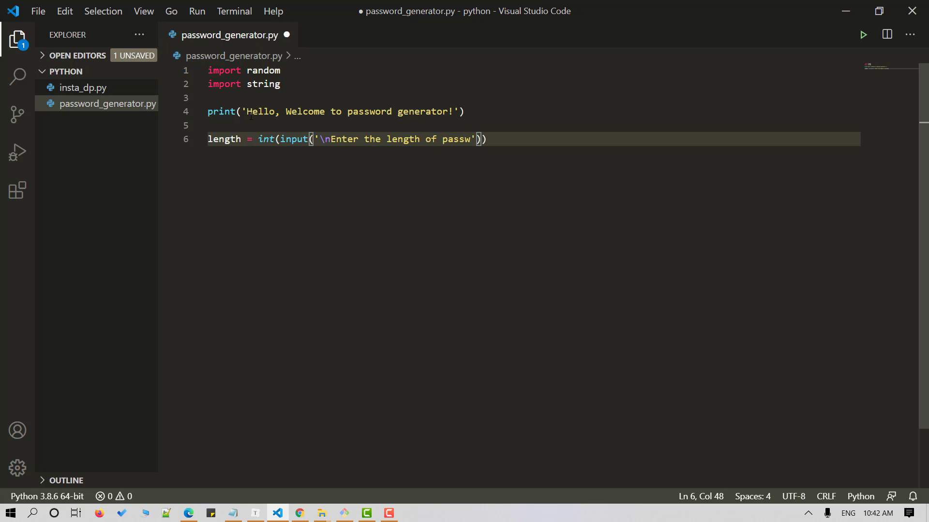
pyautogui.write('ord:')
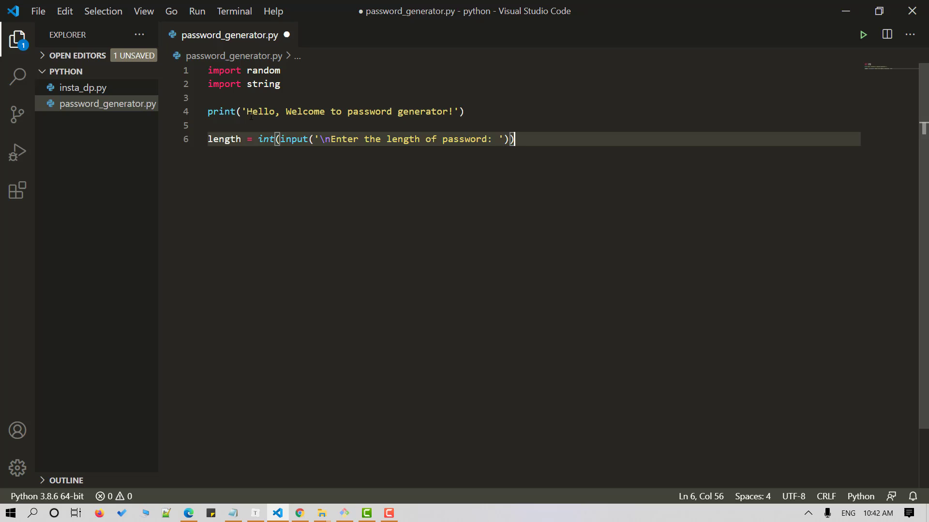
pyautogui.press('Enter')
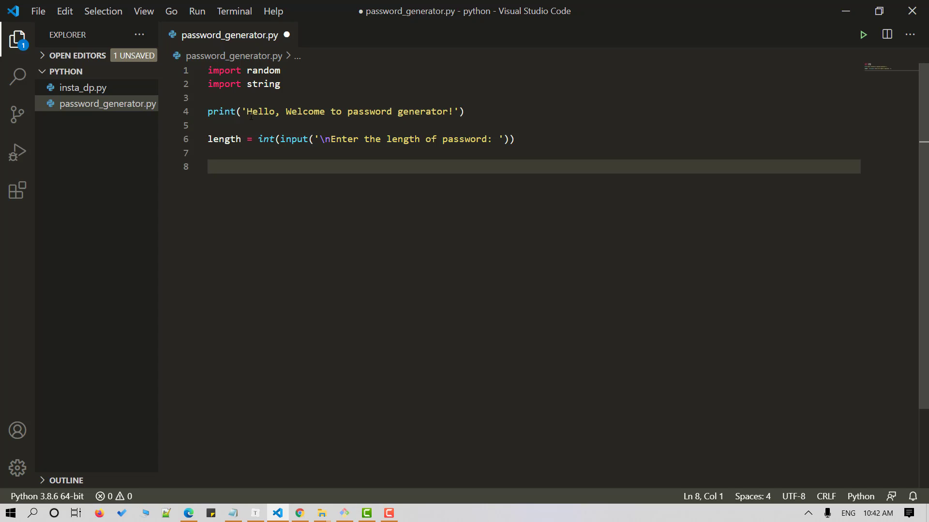
# Define lower = string.ascii_lowercase and upper = string.ascii_uppercase
pyautogui.write('l')
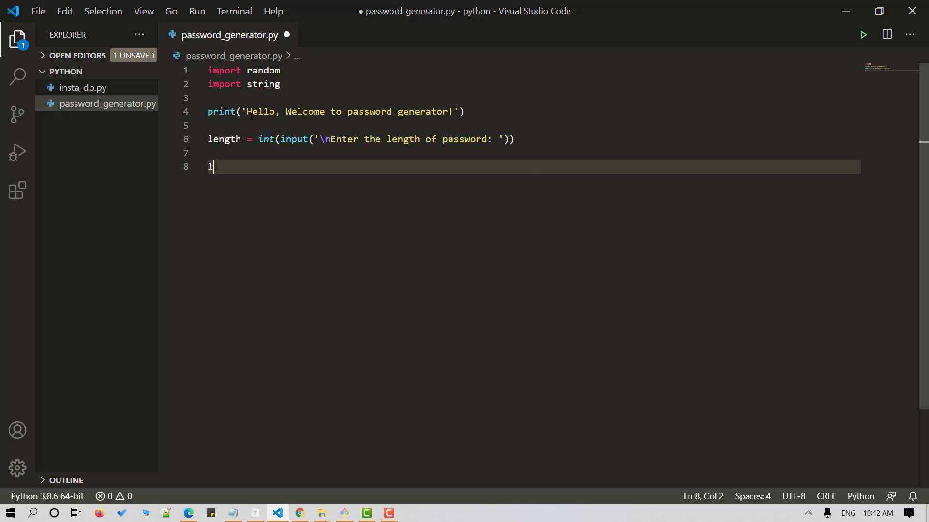
pyautogui.write('ower')
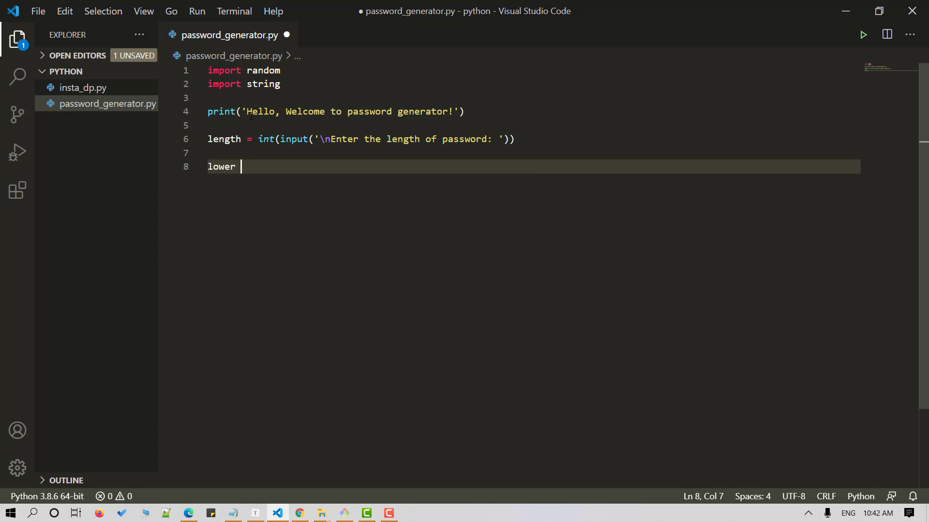
pyautogui.write('= string')
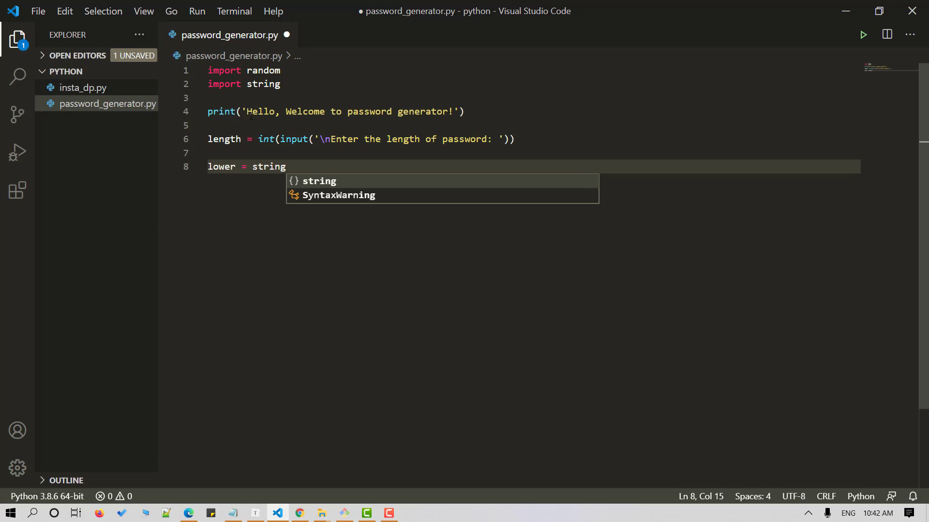
pyautogui.write('.ascii_lowercas')
pyautogui.write('up')
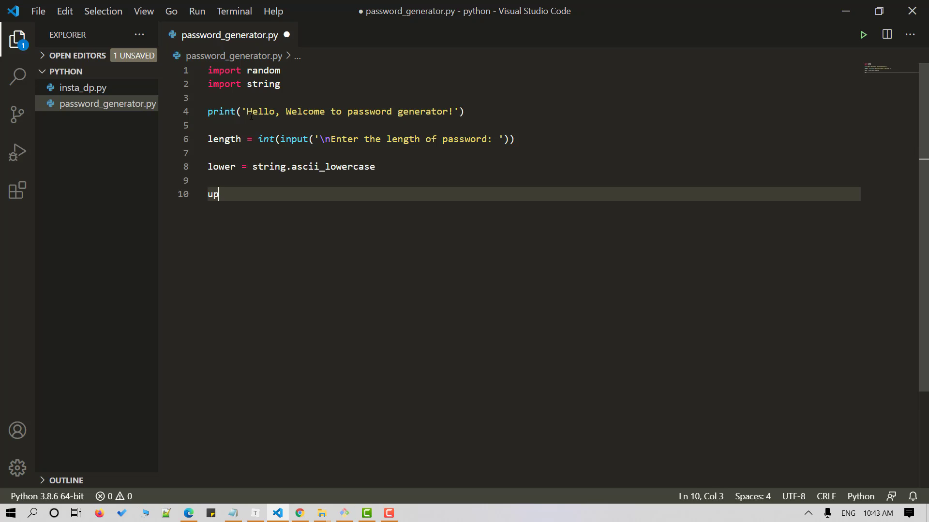
pyautogui.write('e')
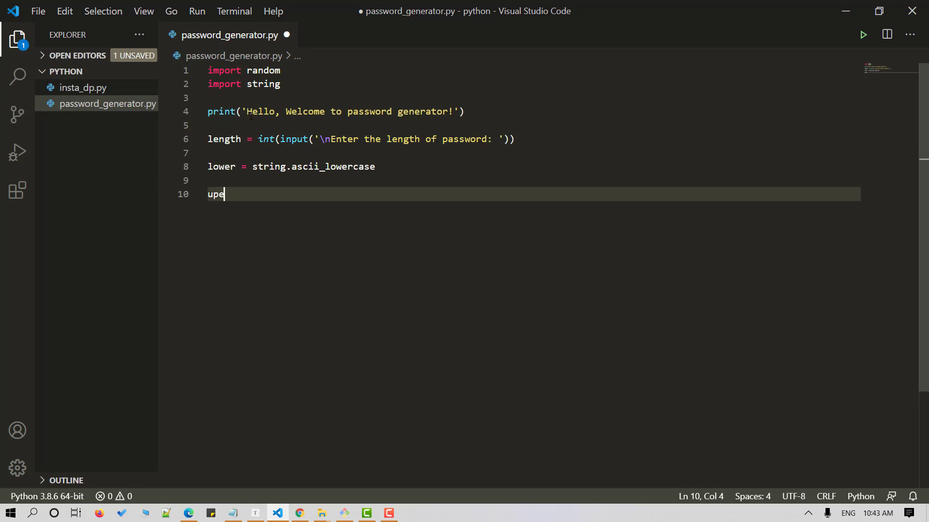
pyautogui.write('pper =')
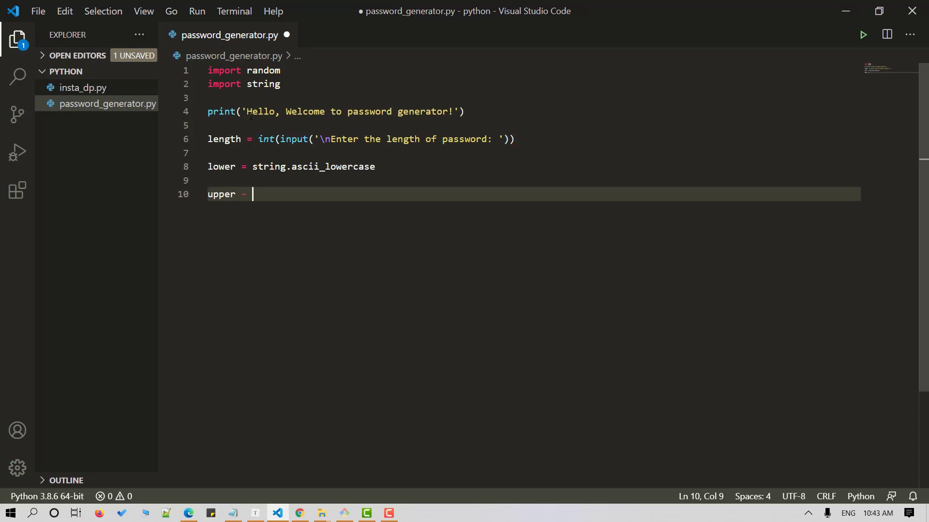
pyautogui.write('=')
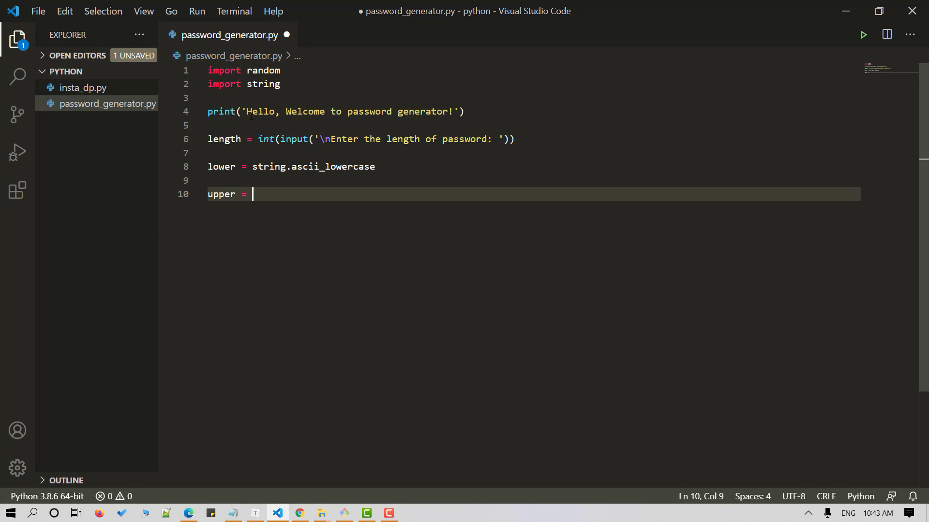
pyautogui.write('string.ascii_uppercase')
pyautogui.write('print')
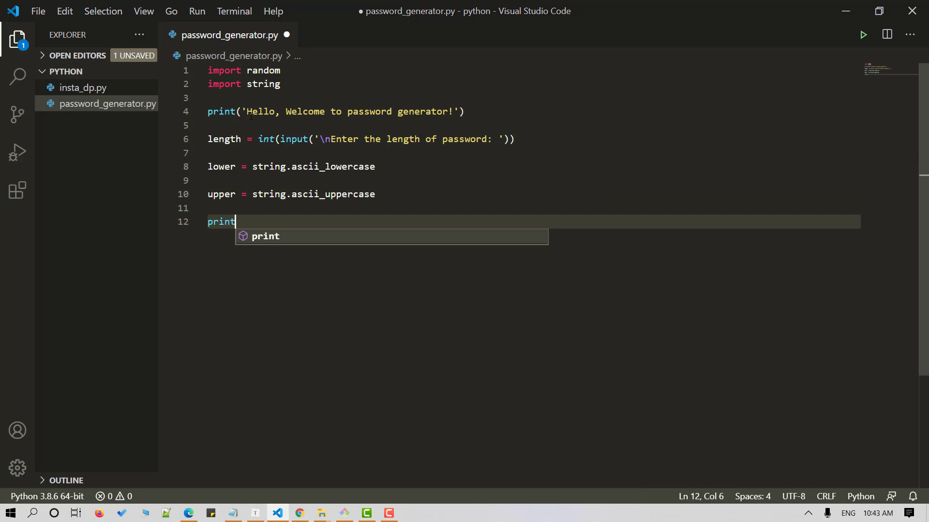
# Add print(lower) and print(upper) and run the script to check the output
pyautogui.write('(lower')
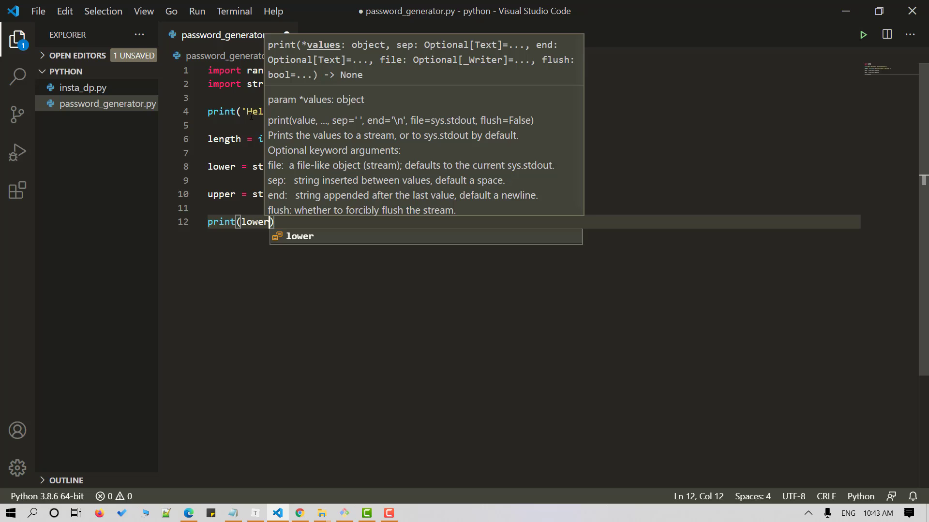
pyautogui.write('print(upper')
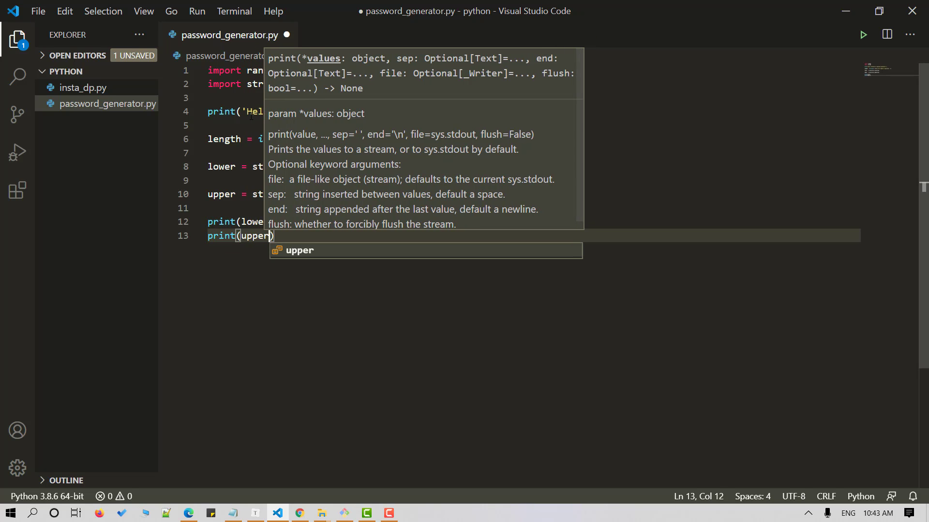
pyautogui.click(863, 34)
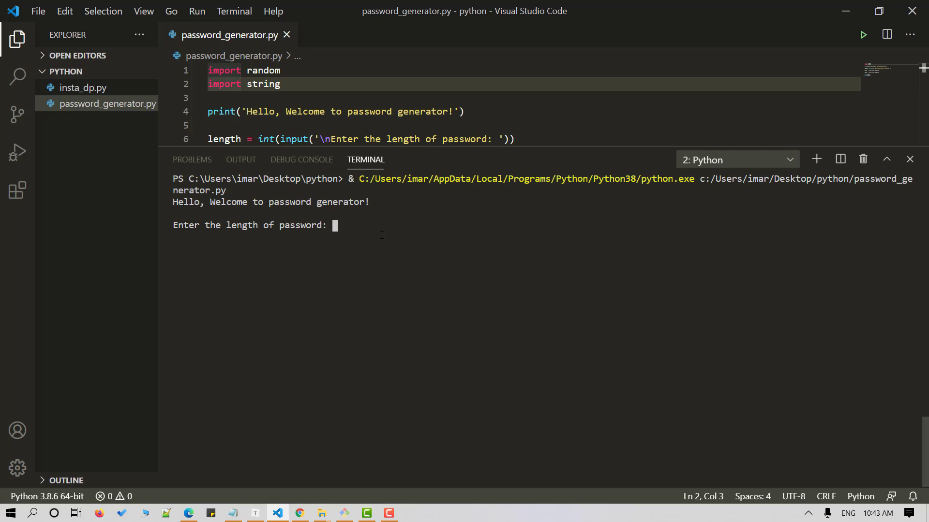
# Enter 1 as the length in the terminal so both alphabets print
pyautogui.write('1')
pyautogui.click(534, 138)
pyautogui.write('#')
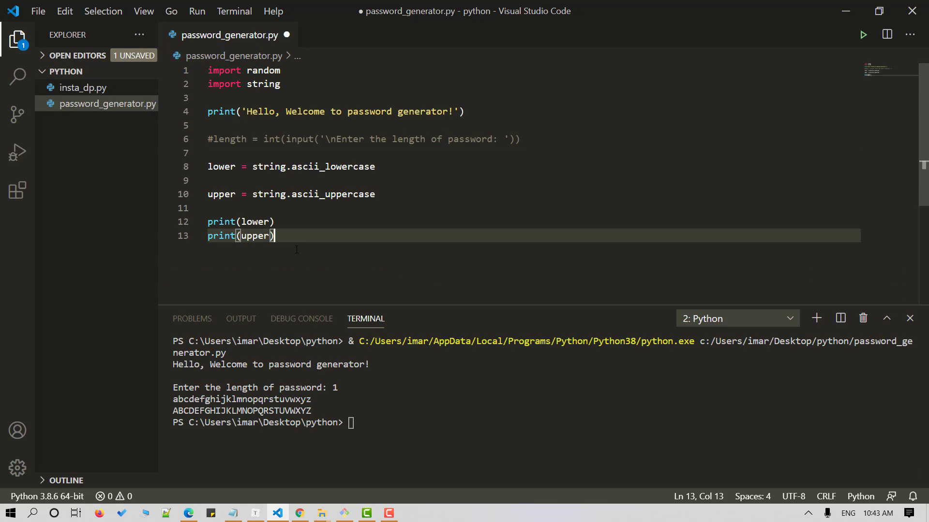
# Define num = string.digits and symbols = string.punctuation
pyautogui.write('n')
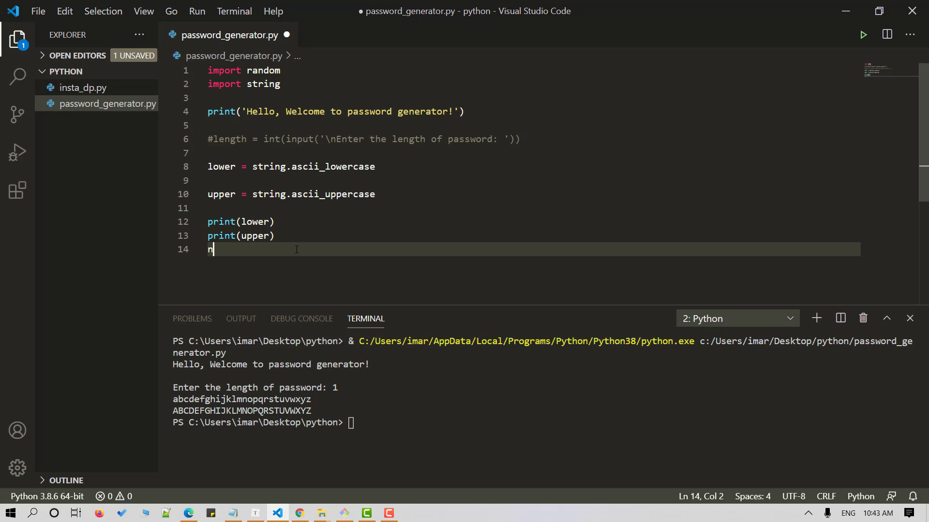
pyautogui.write('um =')
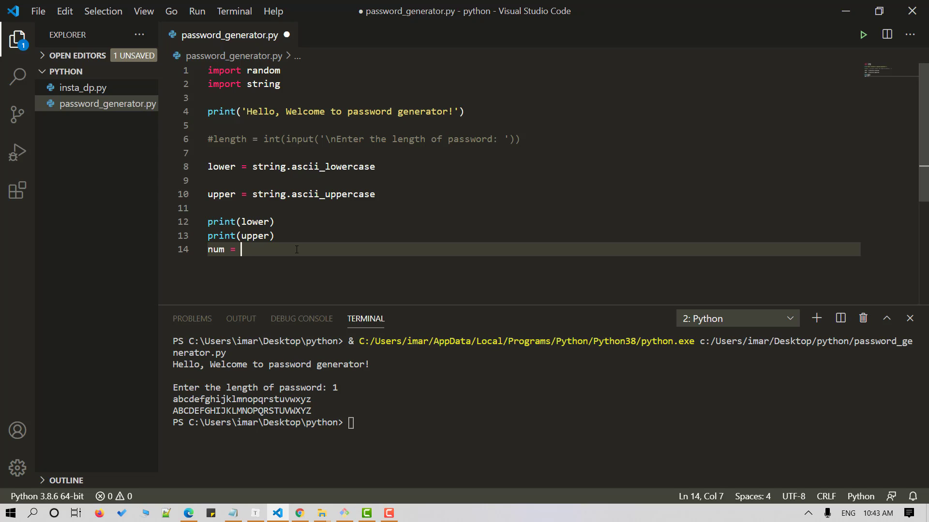
pyautogui.write('string')
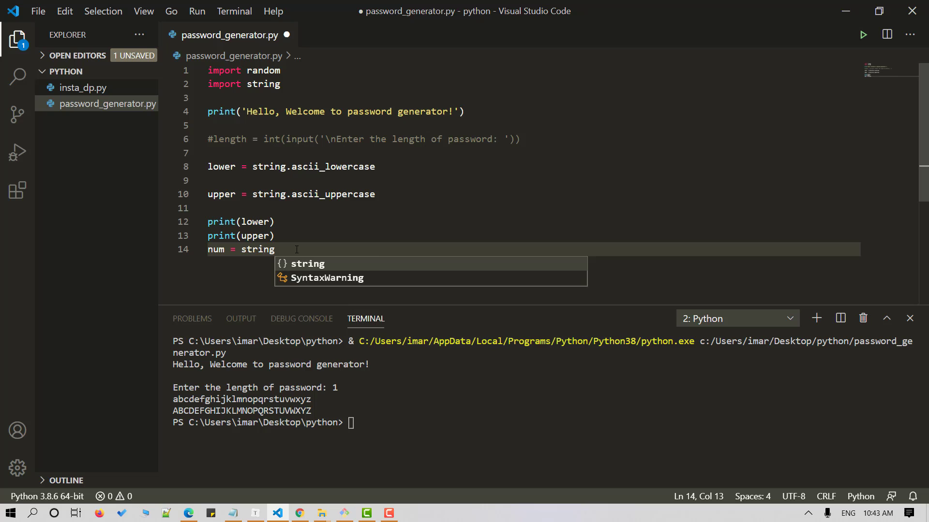
pyautogui.write('.digits')
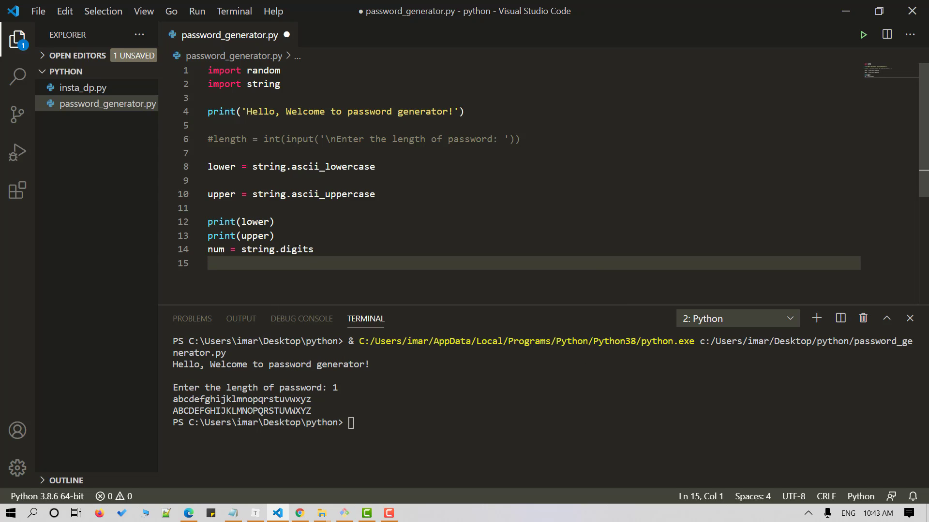
pyautogui.write('symb')
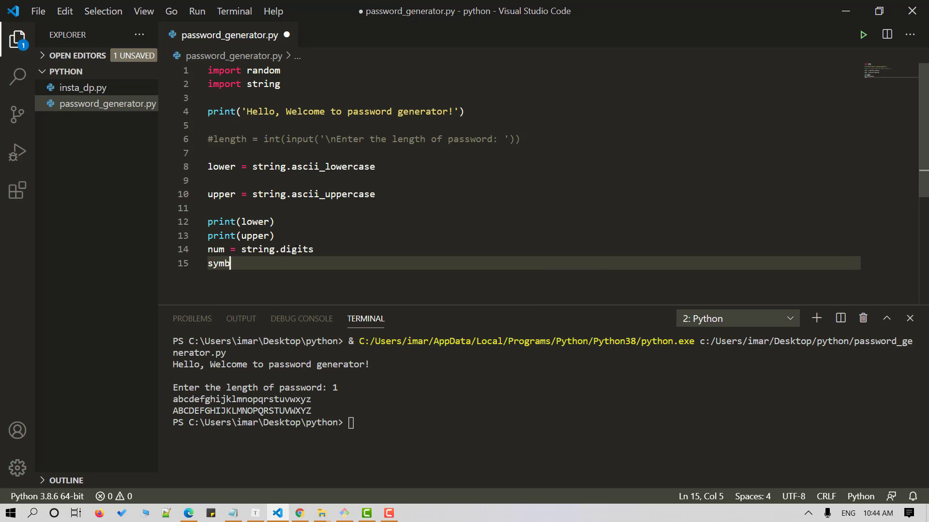
pyautogui.write('ols =')
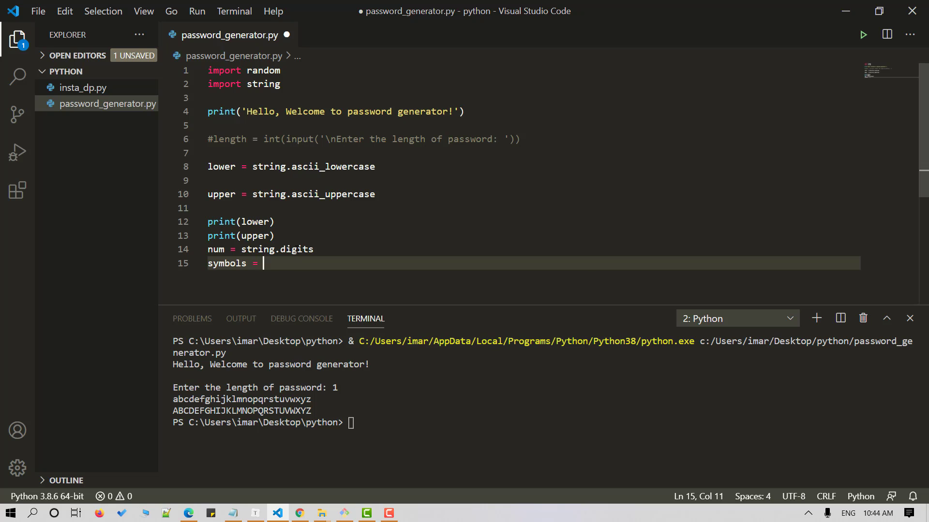
pyautogui.write('string')
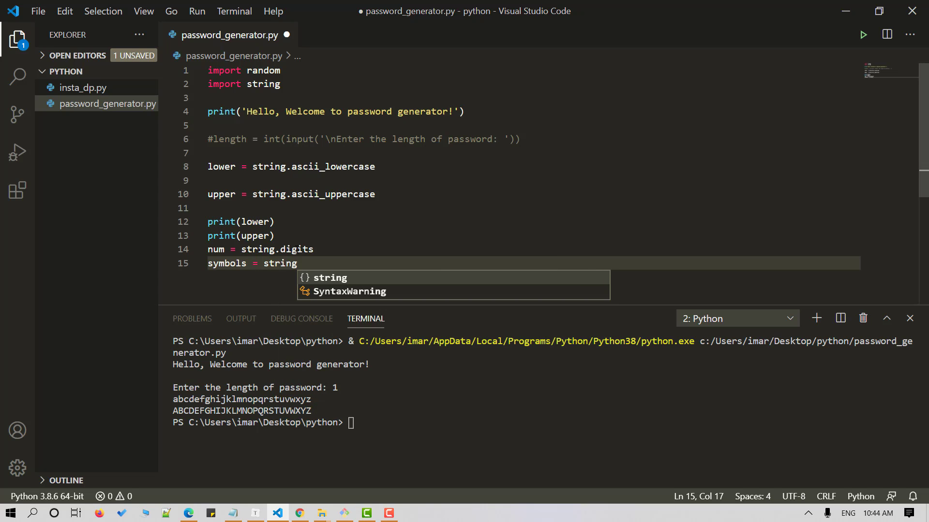
pyautogui.write('p')
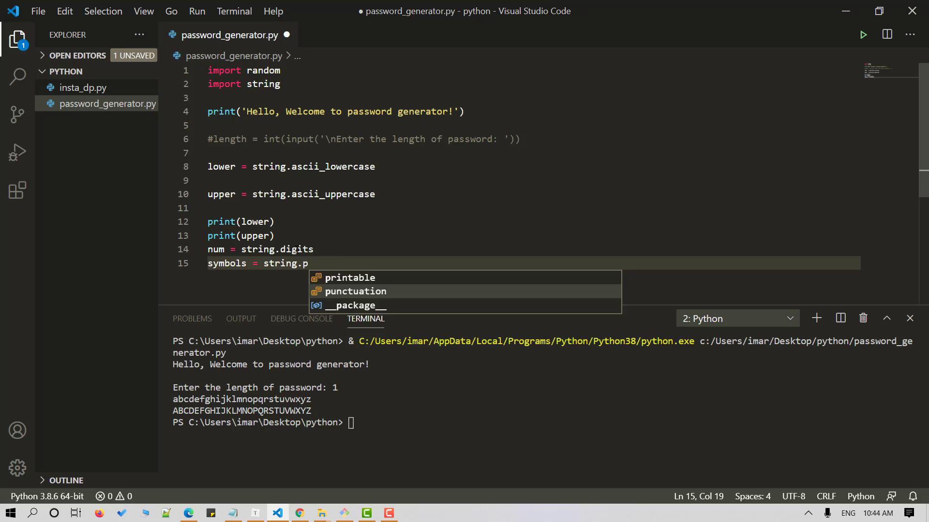
# Change the prints to print(num) and print(symbols) and save the script
pyautogui.write('print(lower')
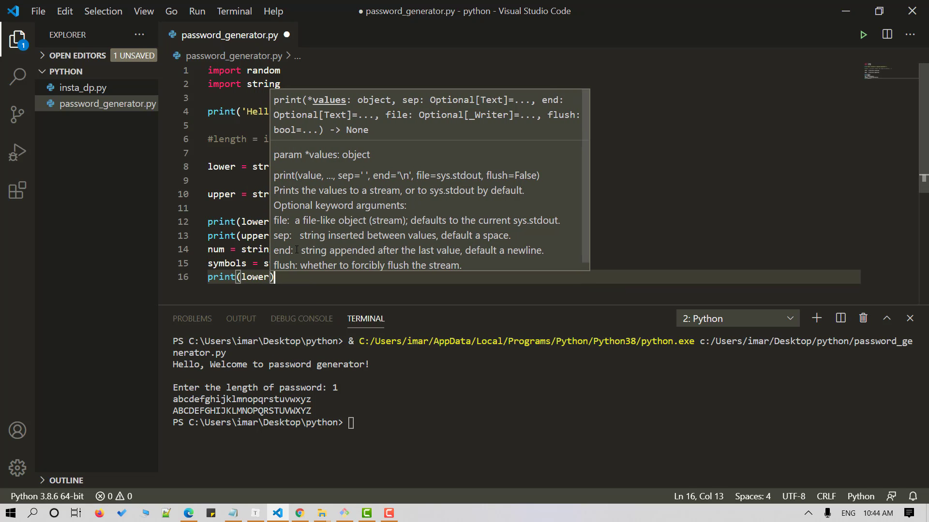
pyautogui.write('pr')
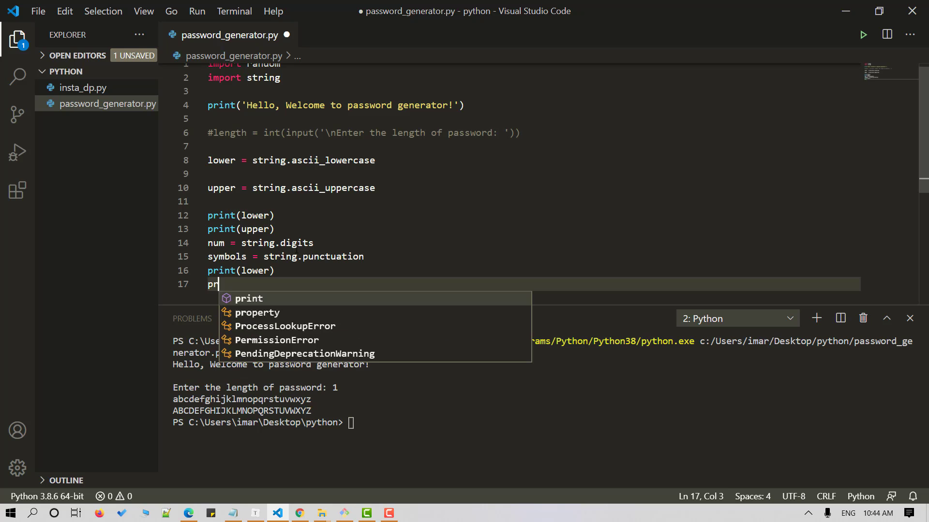
pyautogui.write('int()')
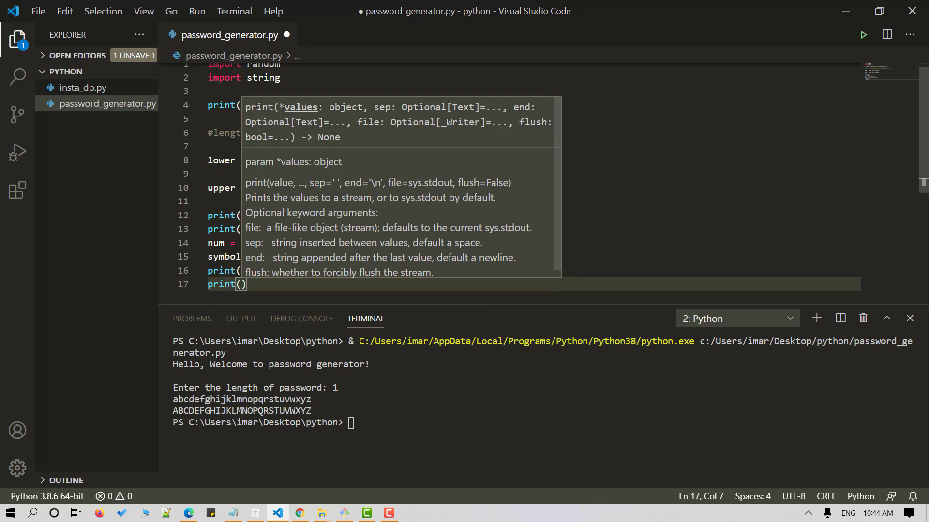
pyautogui.write('symbi')
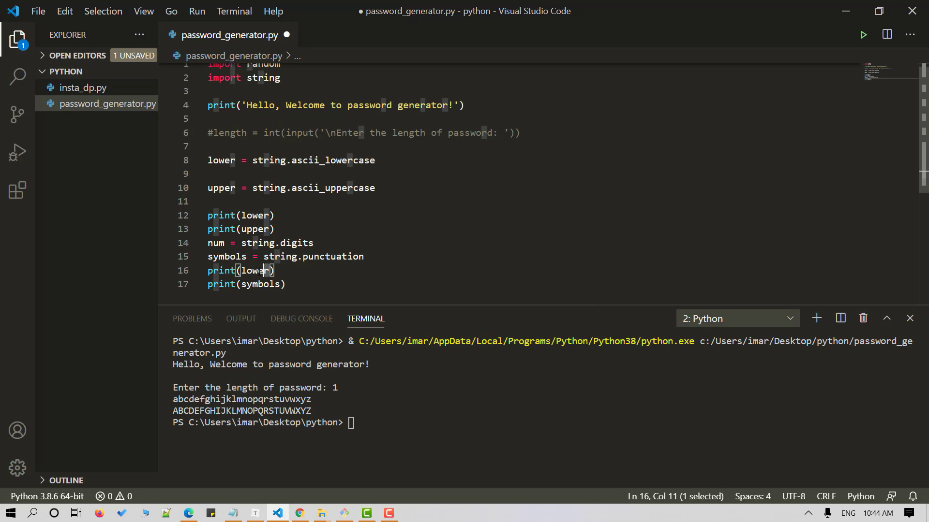
pyautogui.write('num')
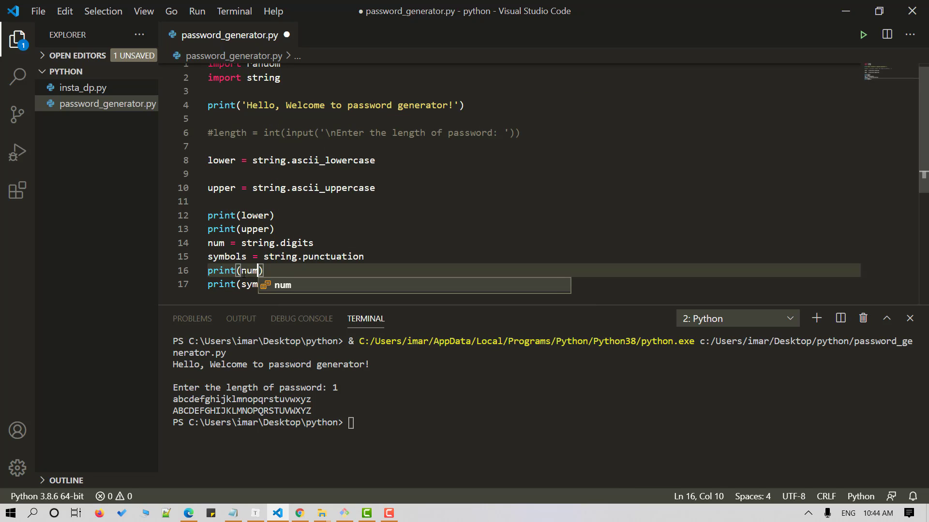
pyautogui.press('ctrl+s')
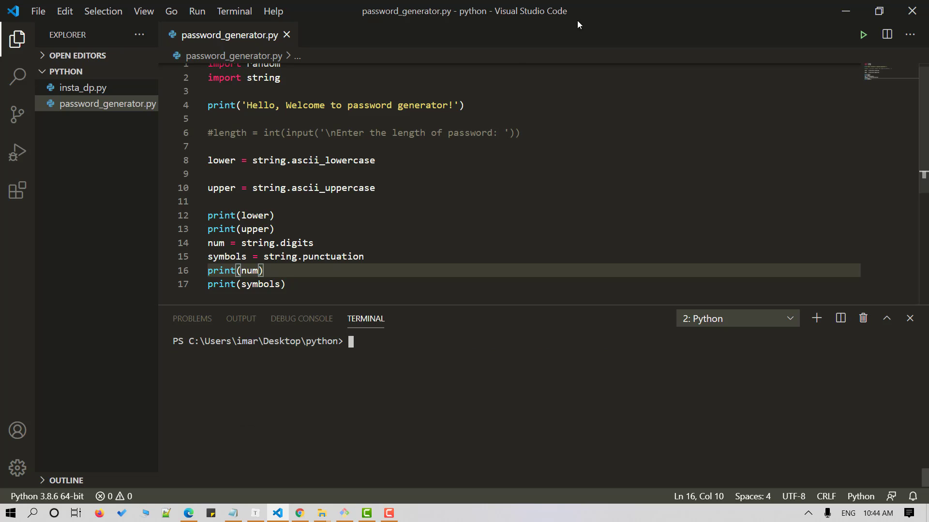
# Run the script to show digits and punctuation, then delete the print lines
pyautogui.click(863, 35)
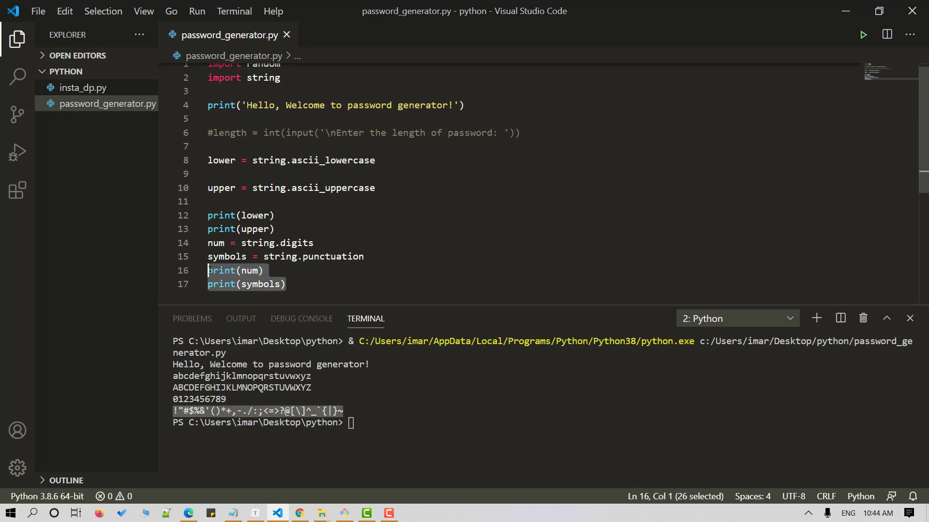
pyautogui.press('Delete')
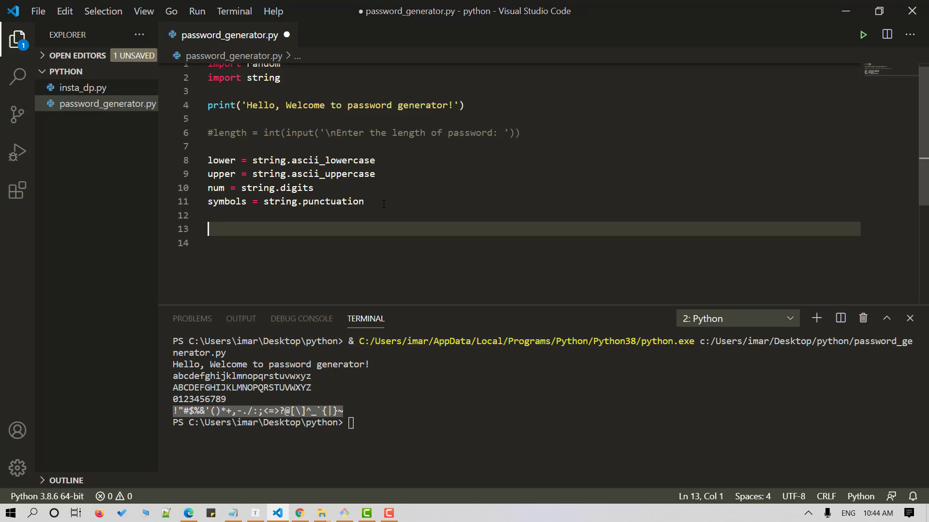
# Add all = lower + upper + num + symbols combining the four character sets
pyautogui.write('all =')
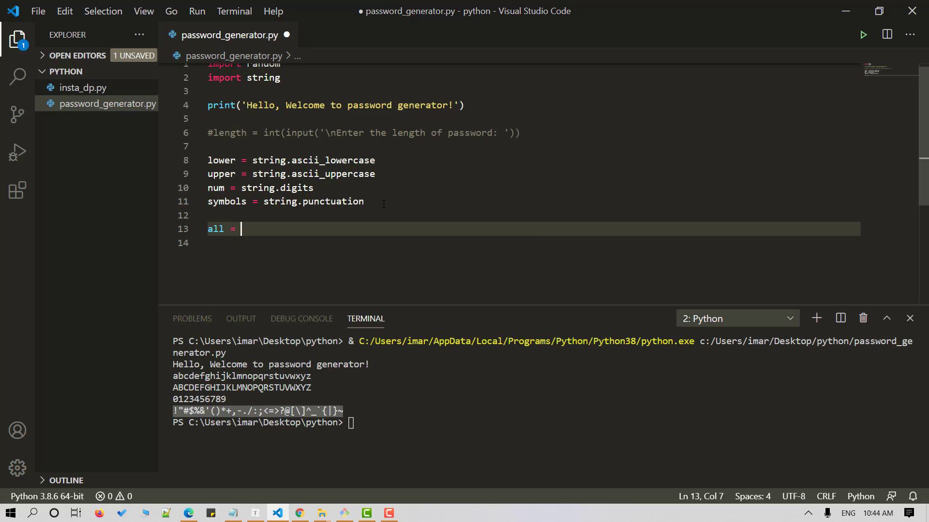
pyautogui.write('lower')
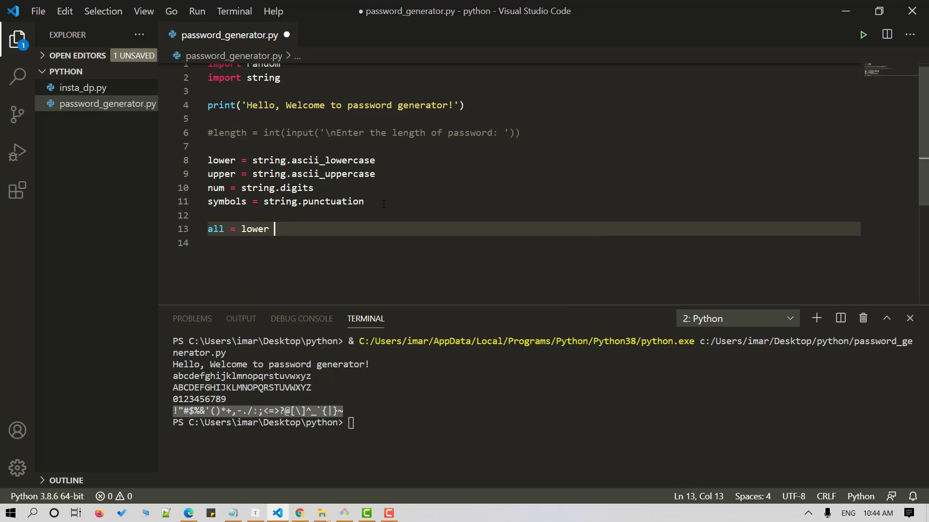
pyautogui.write('+upper')
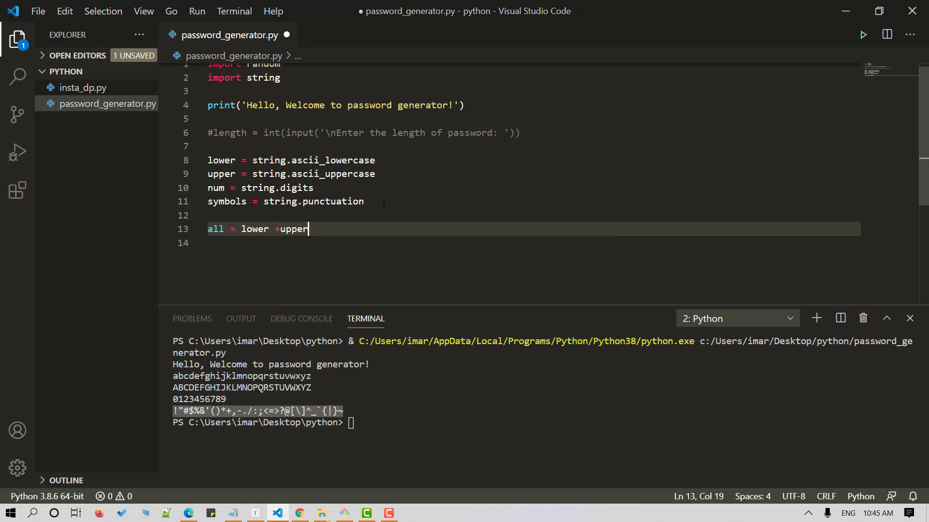
pyautogui.write('+ n')
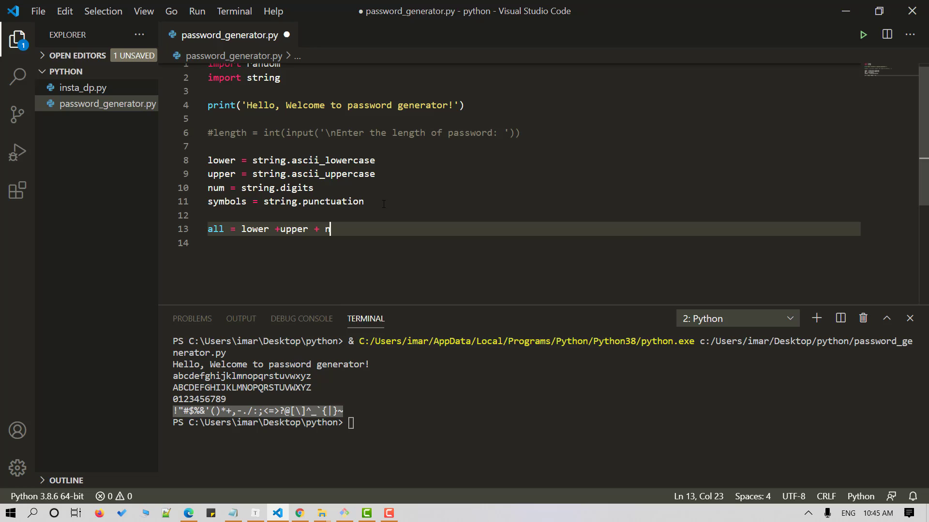
pyautogui.write('num + sy')
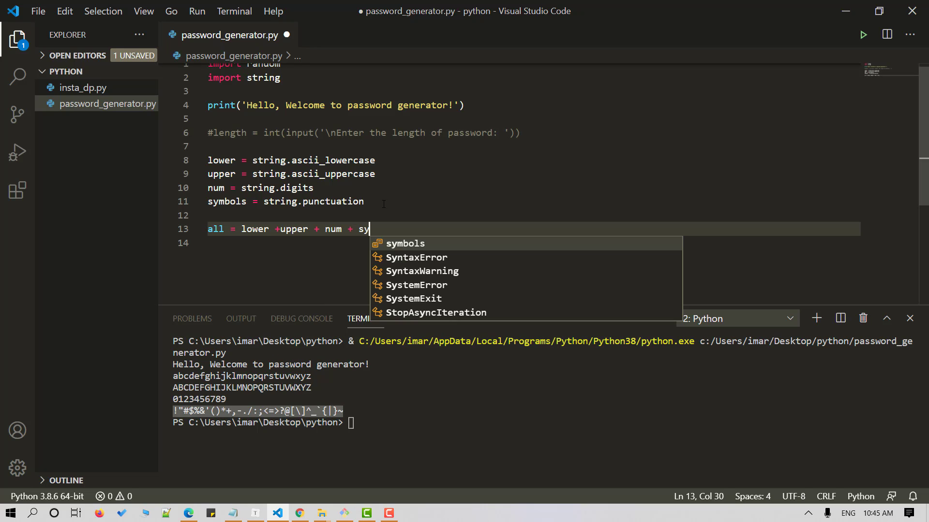
pyautogui.press('Enter')
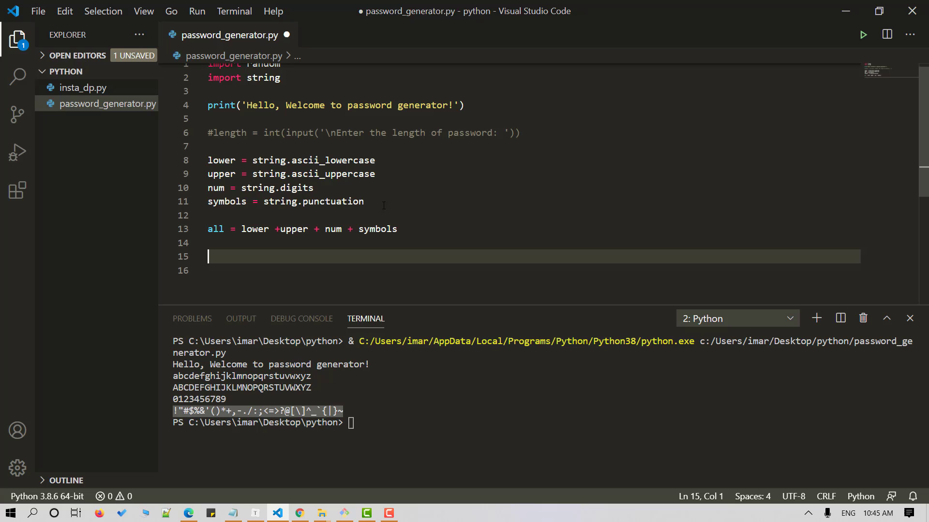
# Add temp = random.sample(all, length) and print(temp) to output the sampled characters
pyautogui.write('temp')
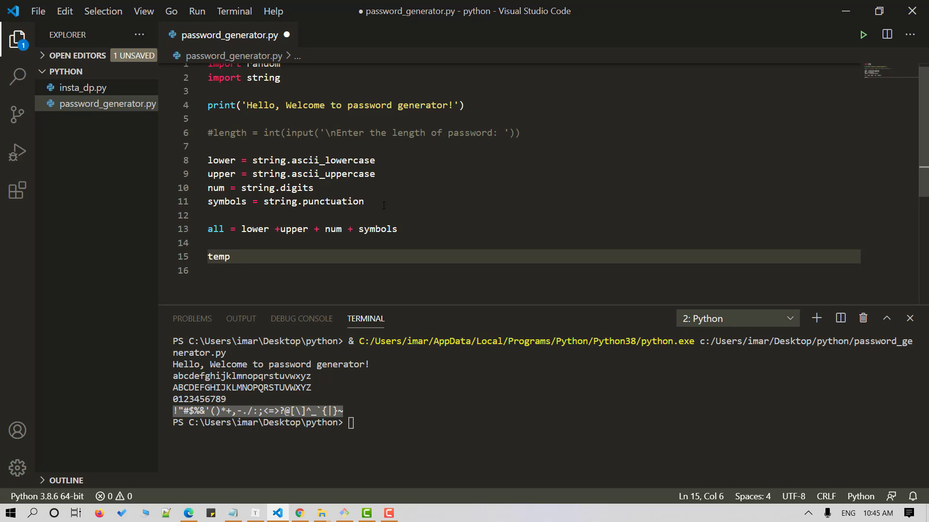
pyautogui.write('= rando')
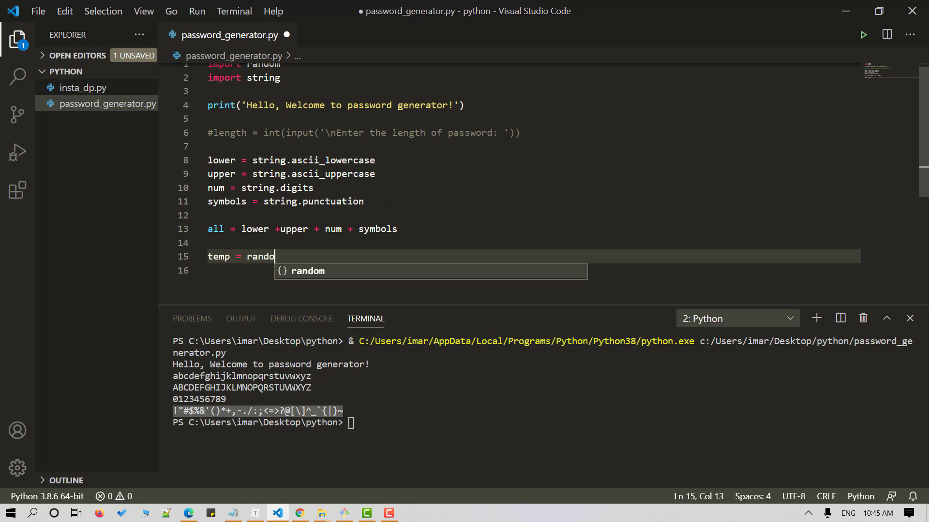
pyautogui.write('.sample')
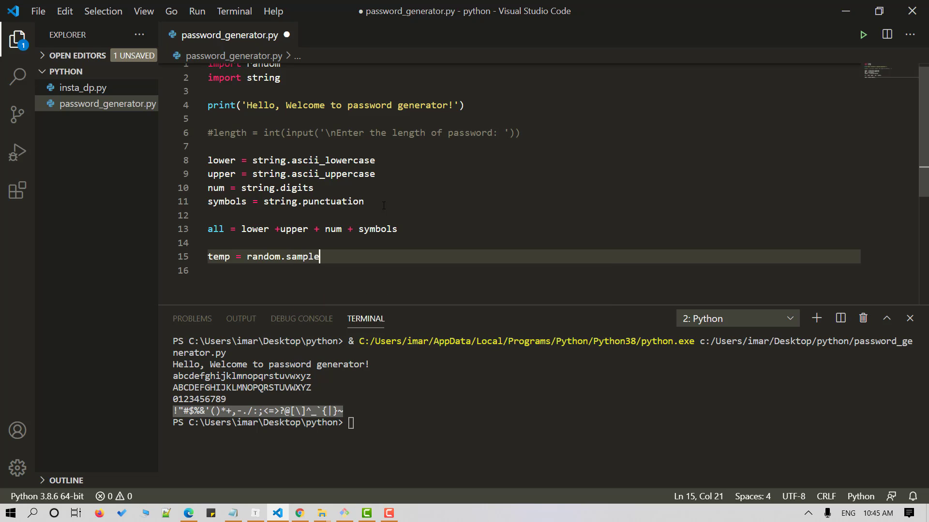
pyautogui.write('(a')
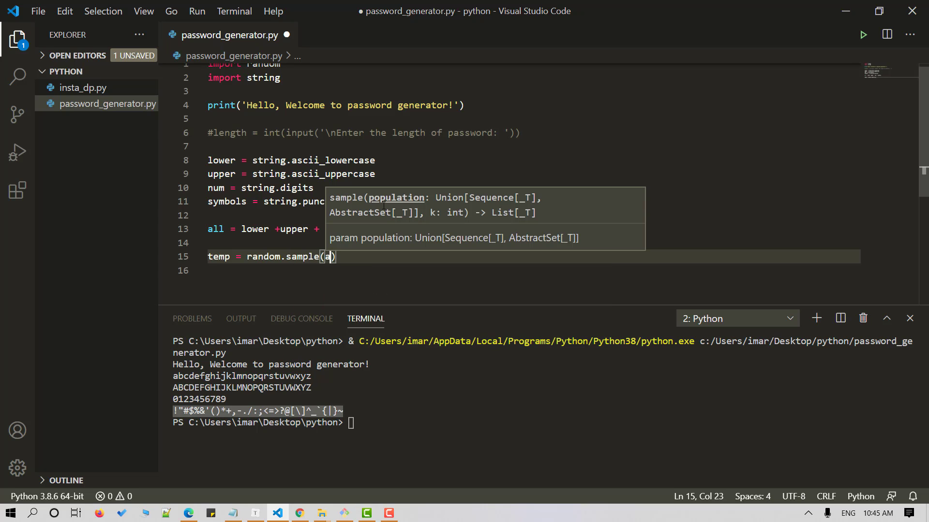
pyautogui.write('ll, 1')
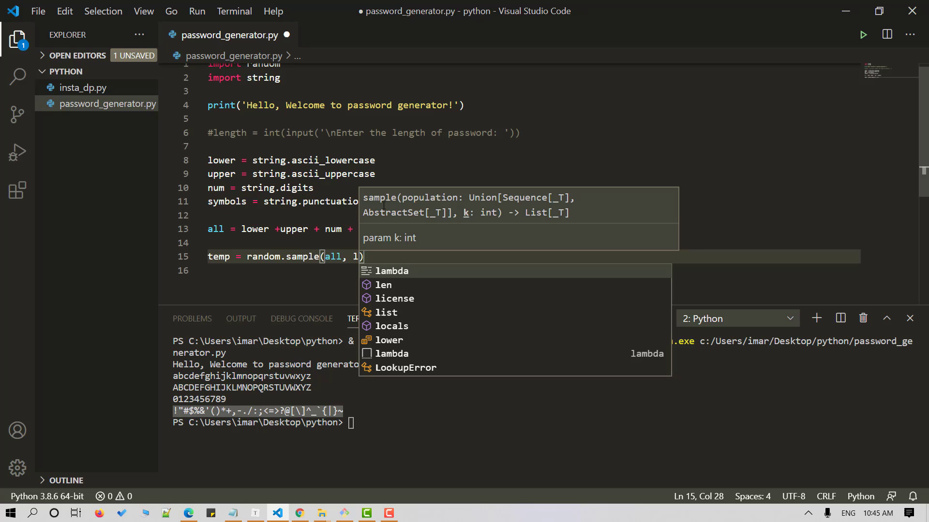
pyautogui.write('e')
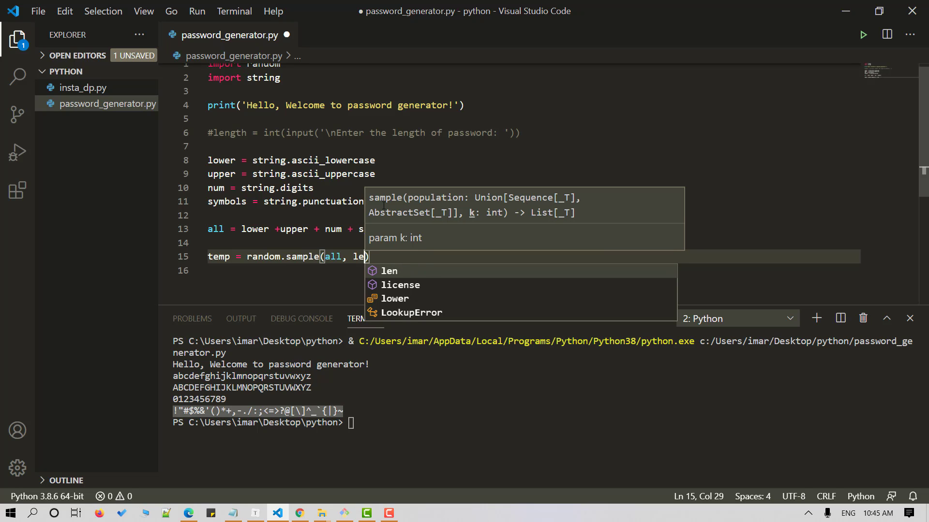
pyautogui.write('ngth')
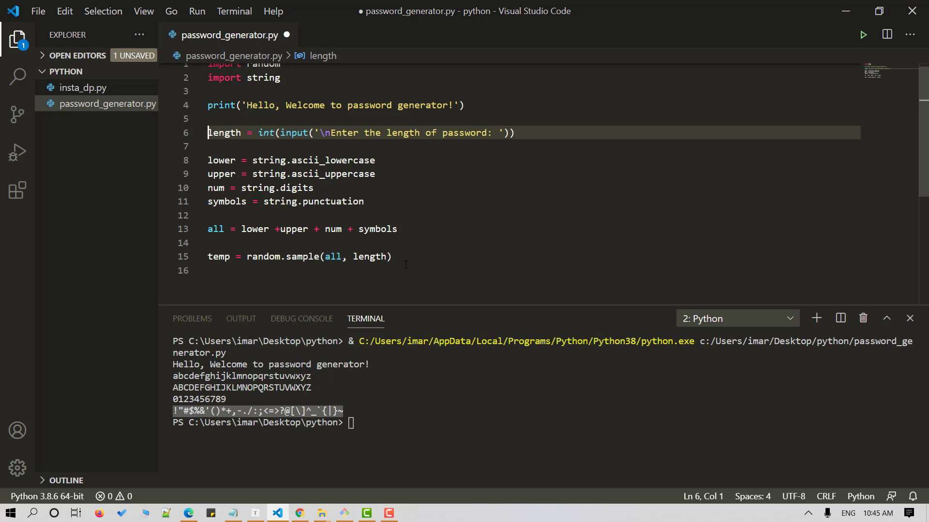
pyautogui.write('prin')
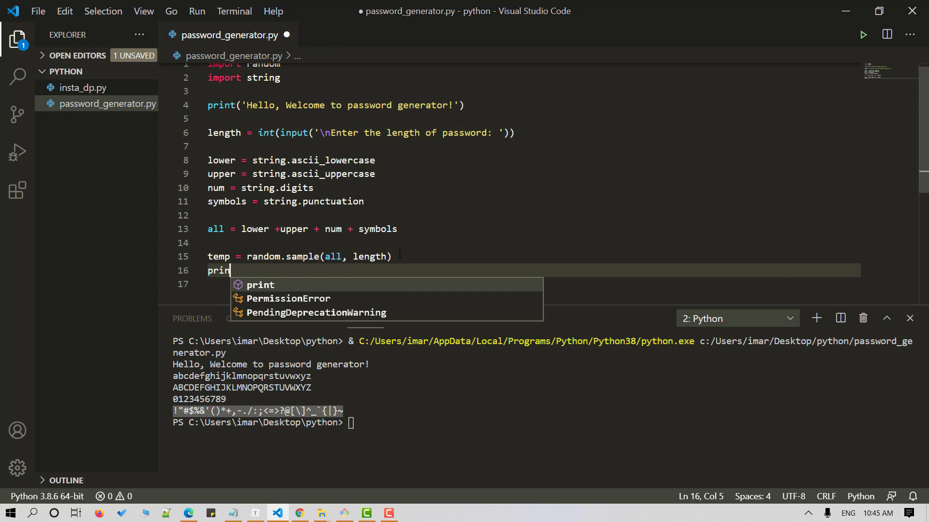
pyautogui.write('t(temp)')
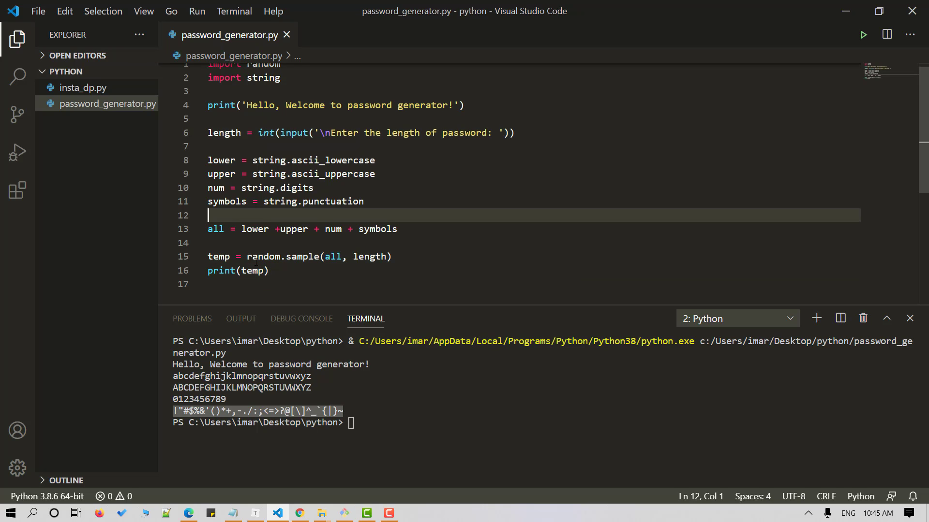
# Run the script with length 3 and get a list of three random characters
pyautogui.click(862, 35)
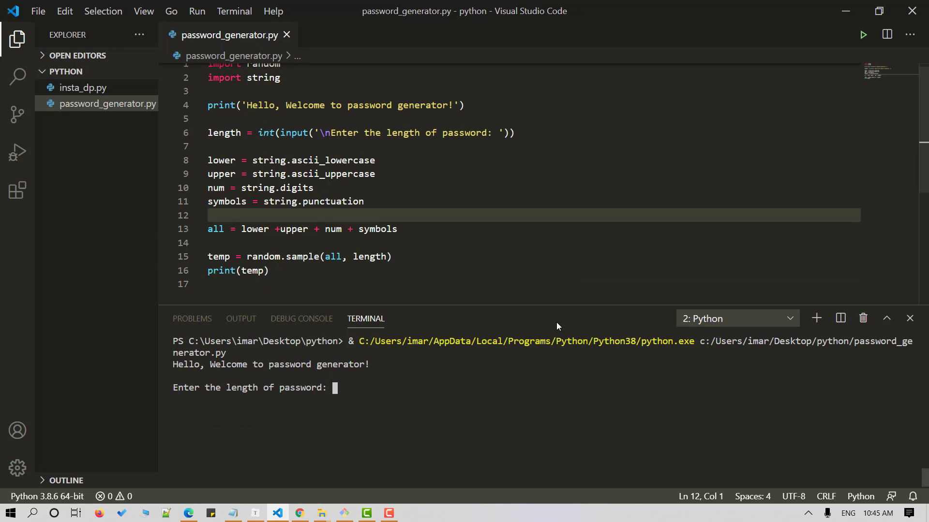
pyautogui.write('3')
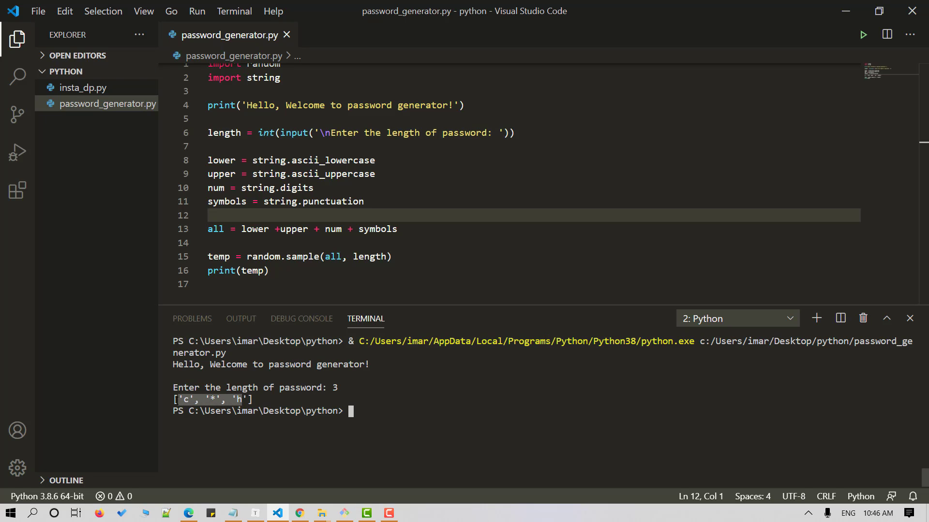
pyautogui.click(250, 270)
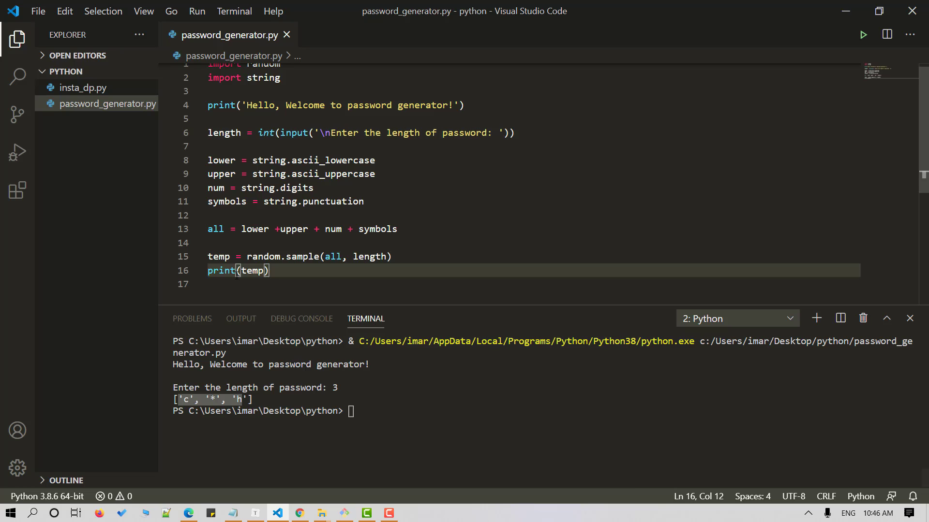
# Add password = "".join(temp) to join the sampled characters into one string
pyautogui.write('pa')
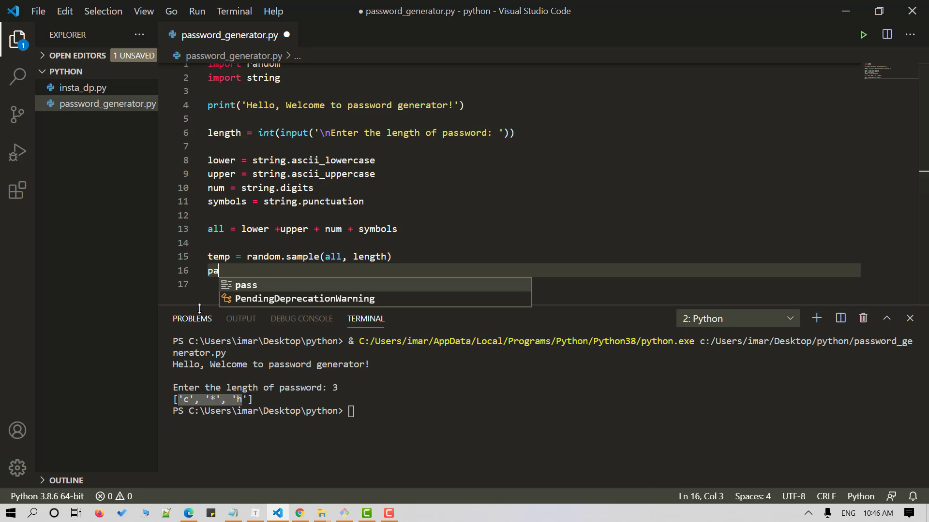
pyautogui.write('ssword')
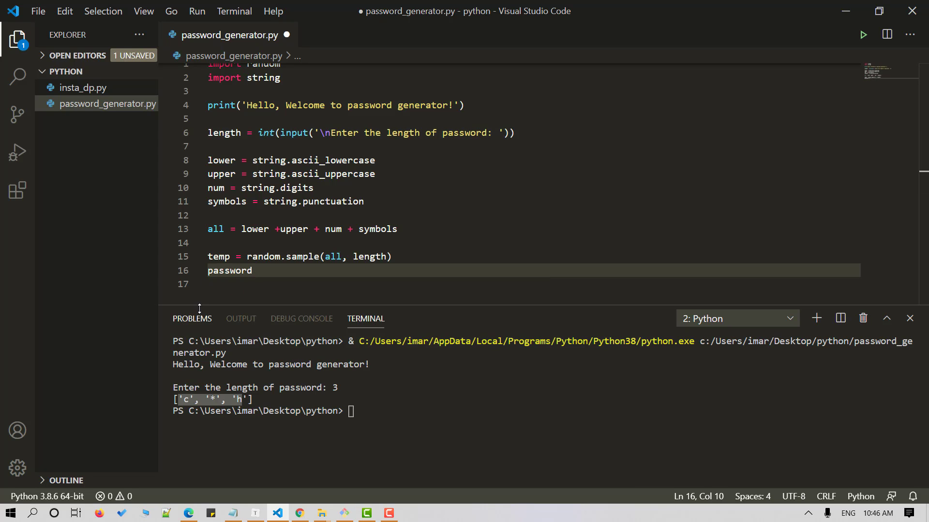
pyautogui.write('= ""')
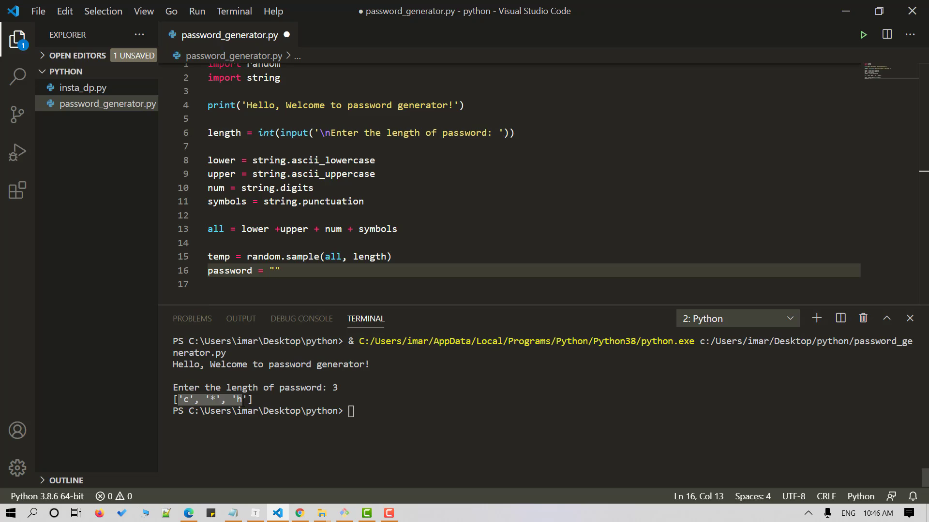
pyautogui.write('.joi')
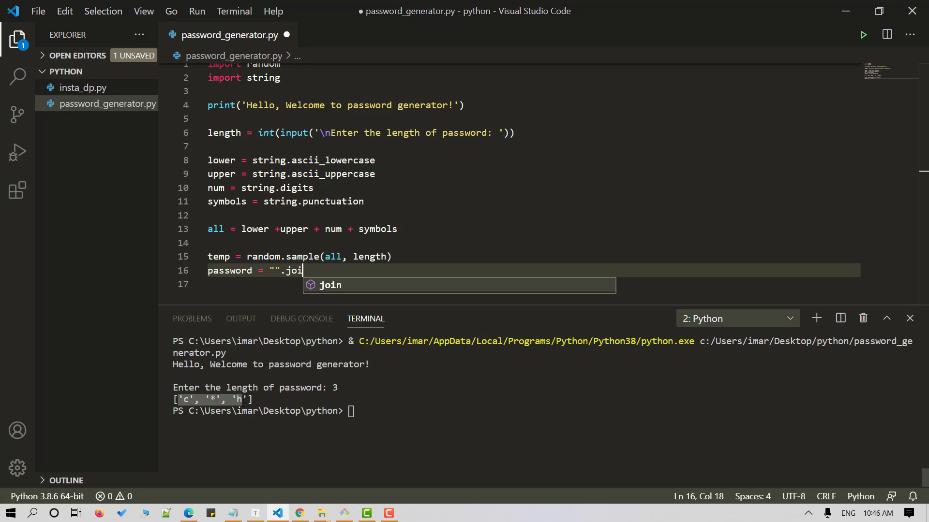
pyautogui.write('(temp')
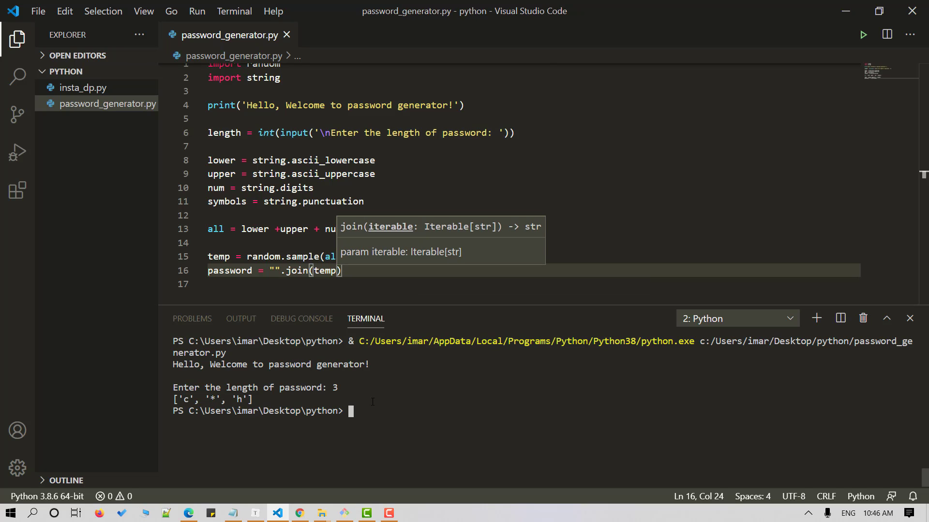
# Test the joined password with length 16, then add print(password) and save
pyautogui.click(863, 33)
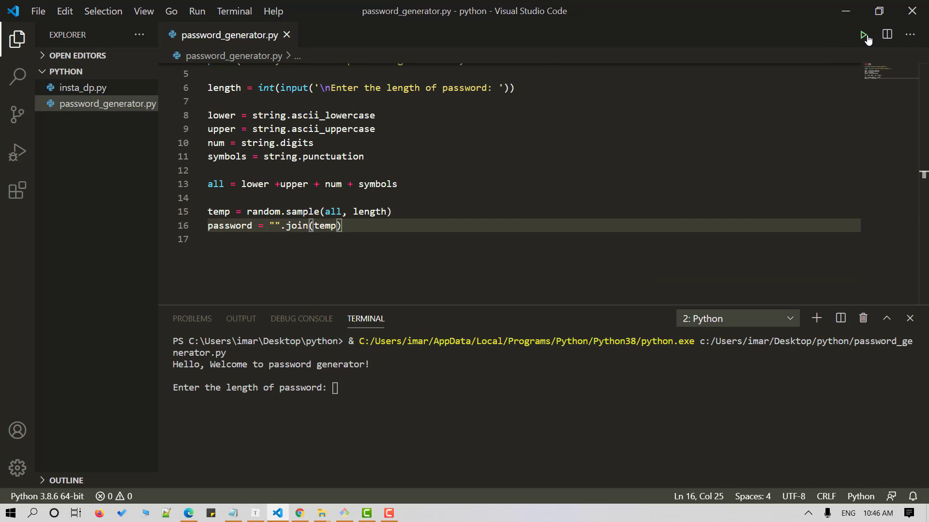
pyautogui.write('16')
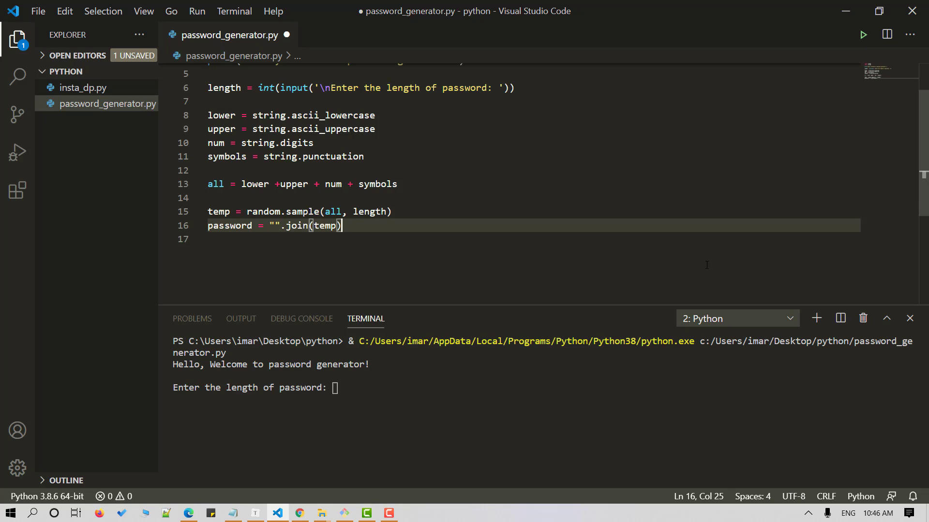
pyautogui.write('16')
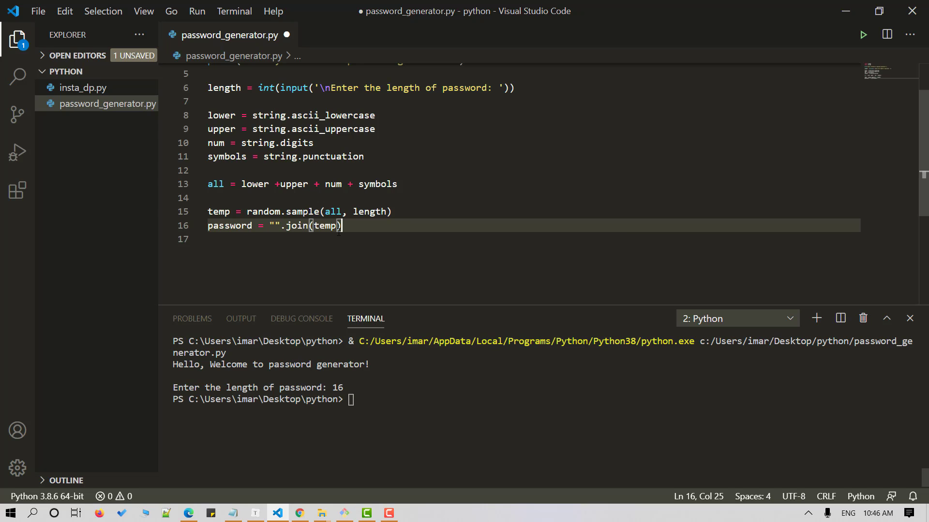
pyautogui.write('print')
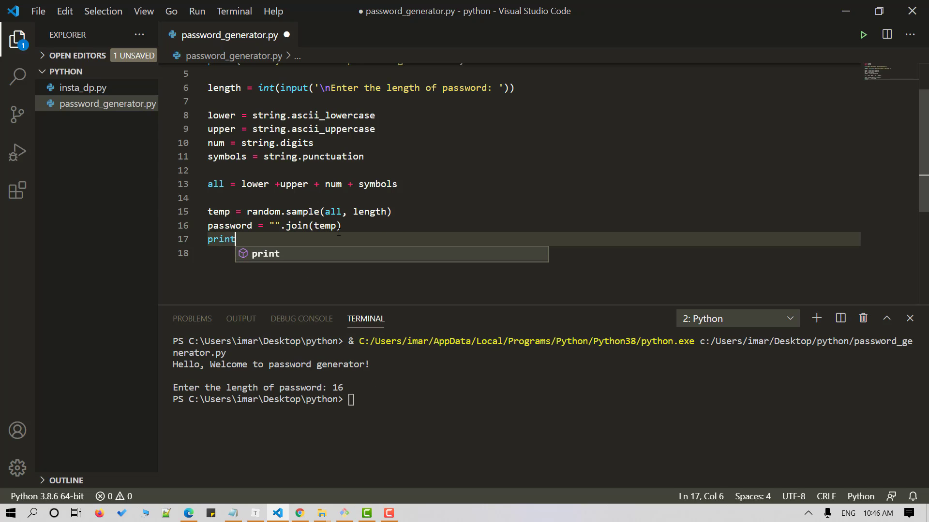
pyautogui.write('(password')
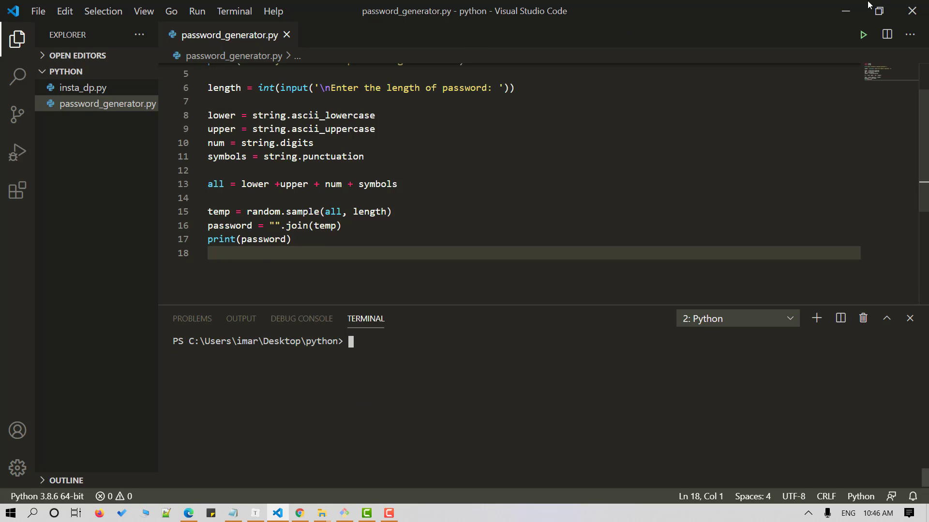
# Run the generator several times with length 16, getting different random passwords
pyautogui.click(863, 35)
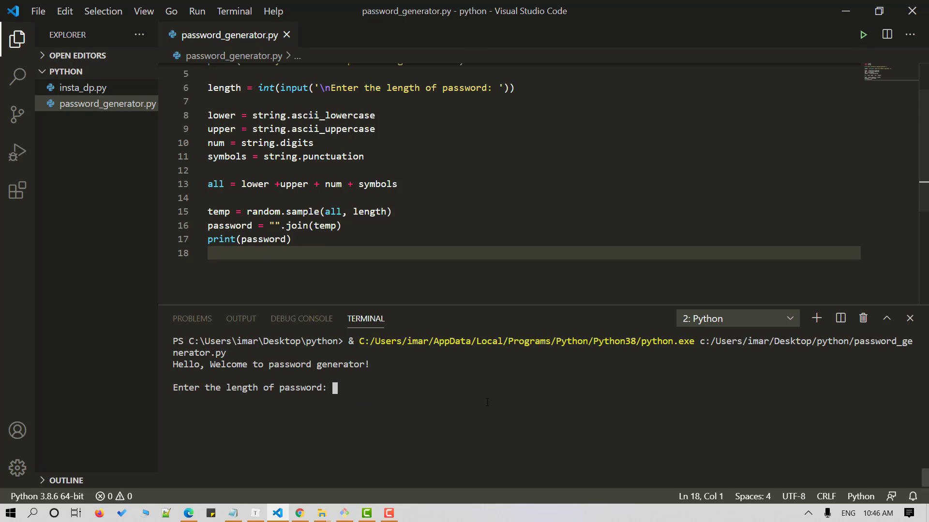
pyautogui.write('16')
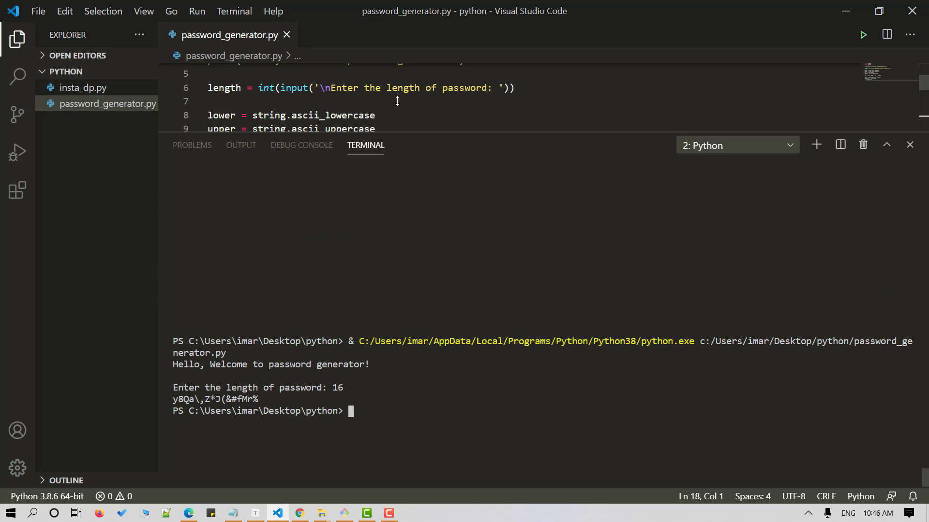
pyautogui.click(864, 34)
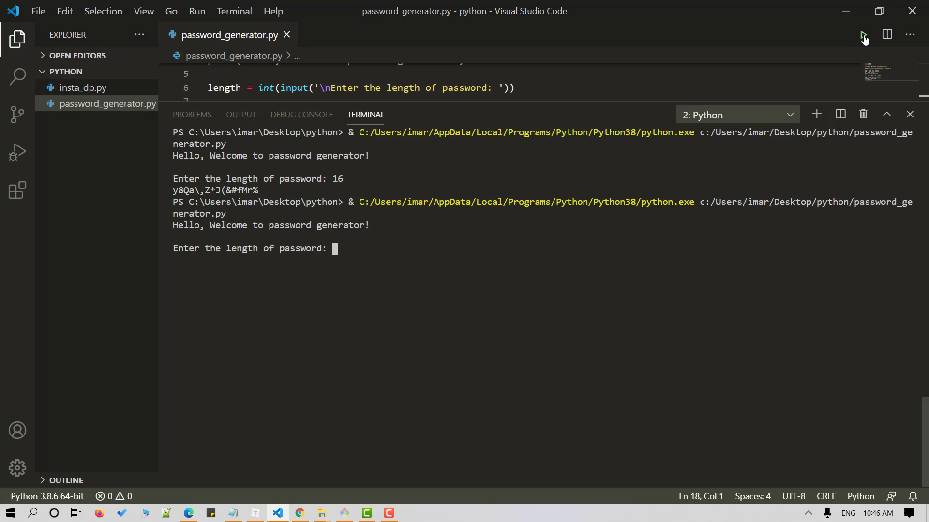
pyautogui.write('16')
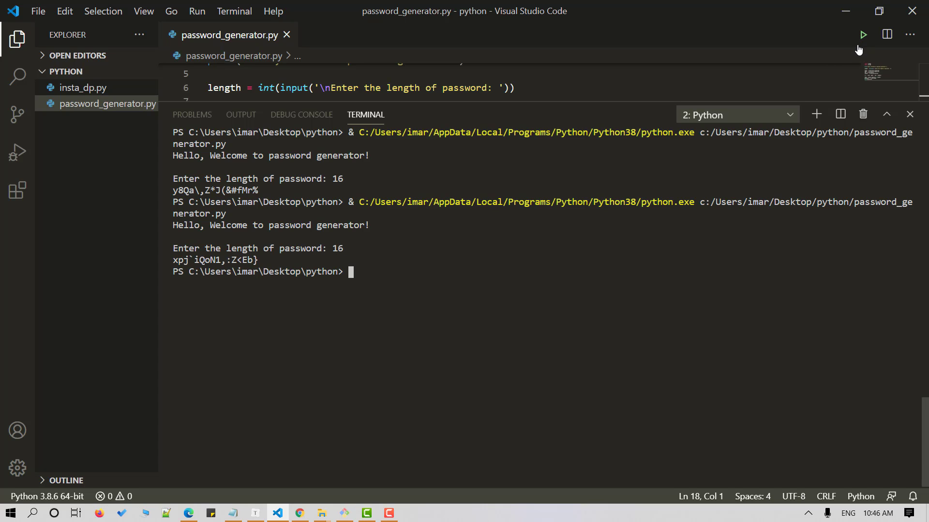
pyautogui.click(862, 34)
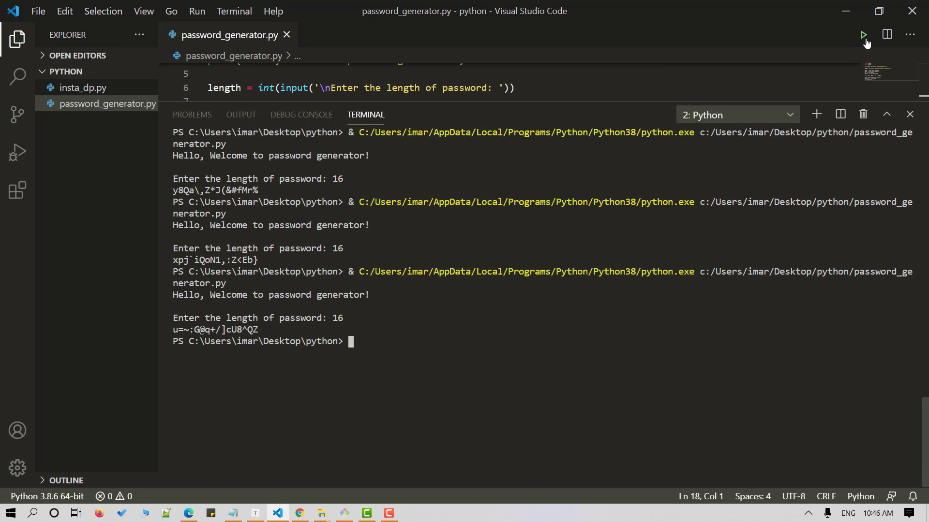
pyautogui.click(863, 35)
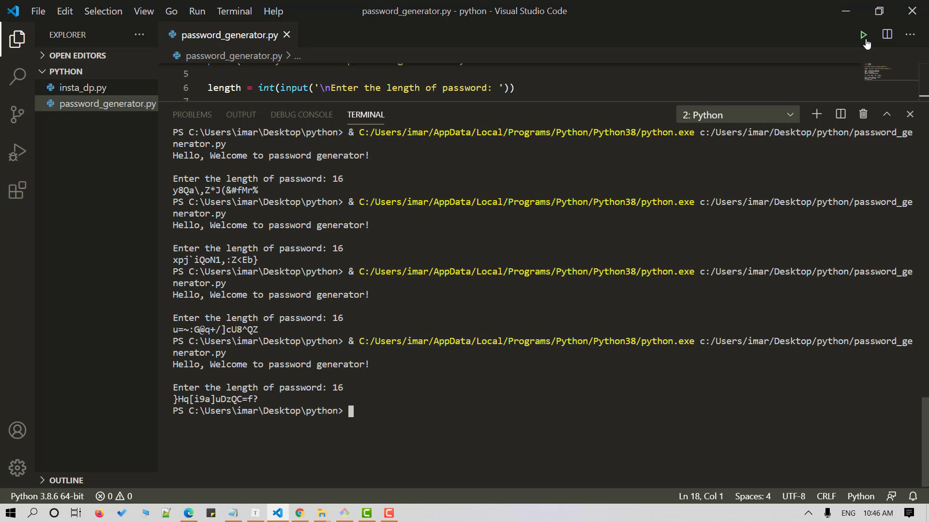
pyautogui.doubleClick(215, 260)
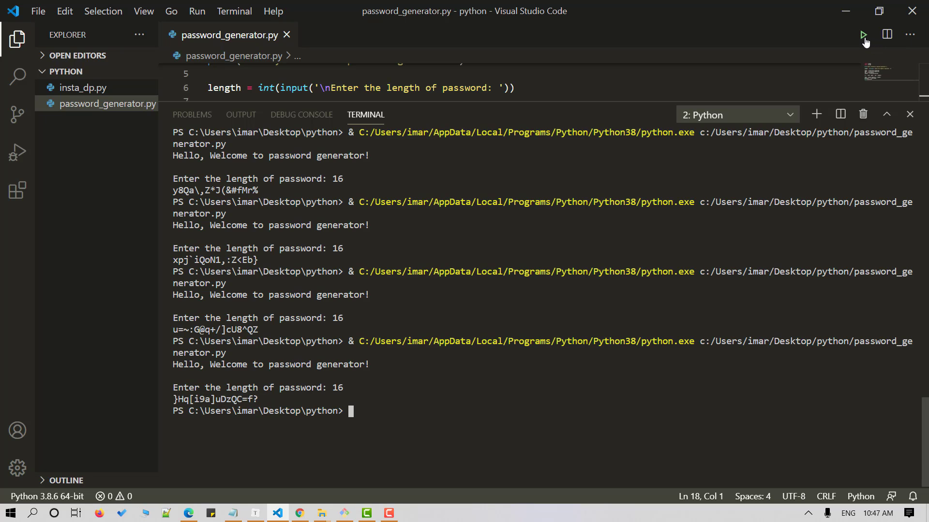
# Run the generator with length 50 and select the resulting 50-character password
pyautogui.click(863, 35)
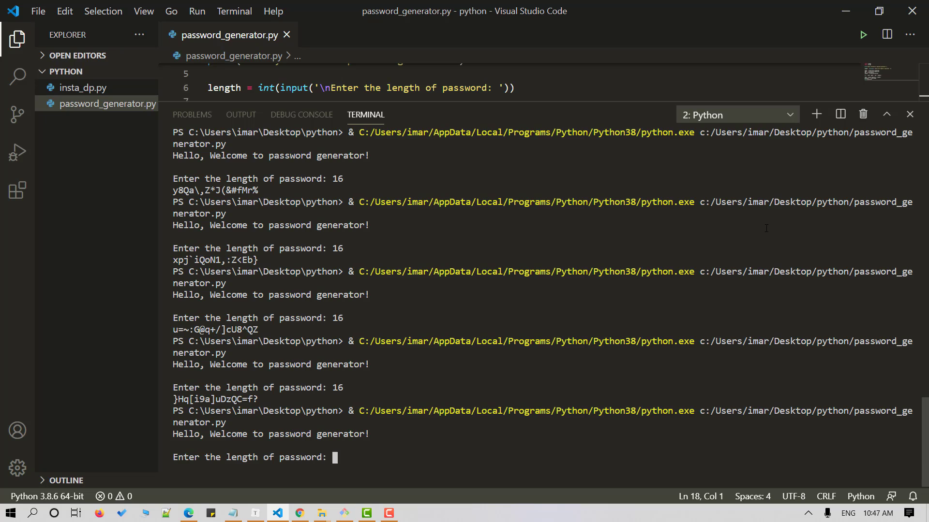
pyautogui.write('50')
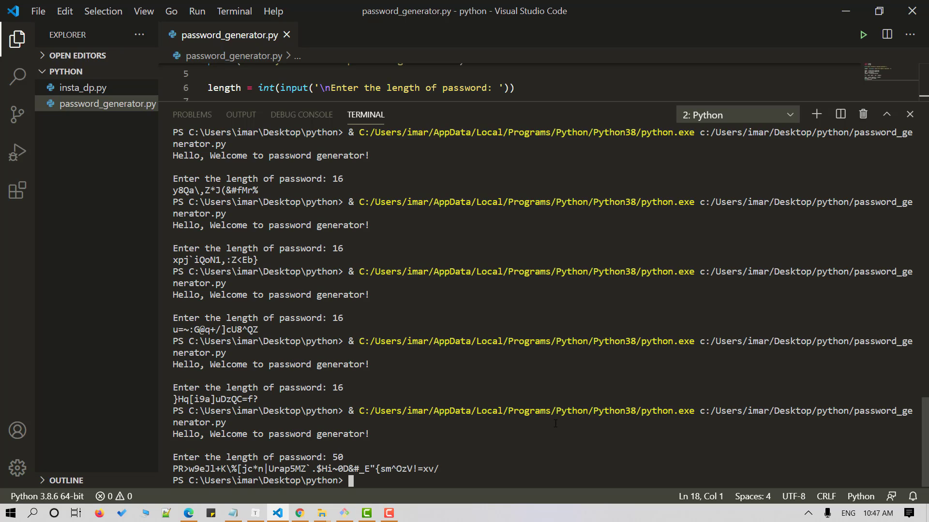
pyautogui.moveTo(172, 468); pyautogui.dragTo(439, 469)
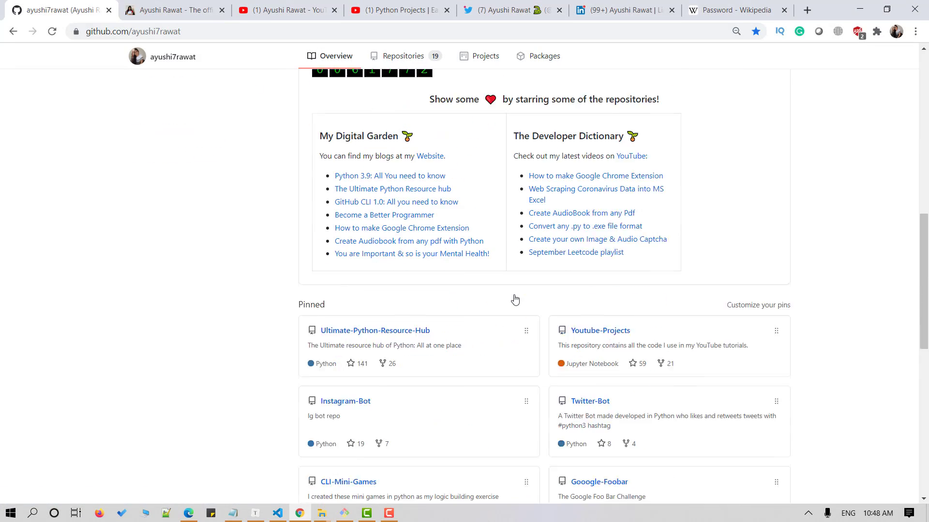
# Open the pinned Ultimate-Python-Resource-Hub repository from the GitHub profile
pyautogui.scroll(-3)
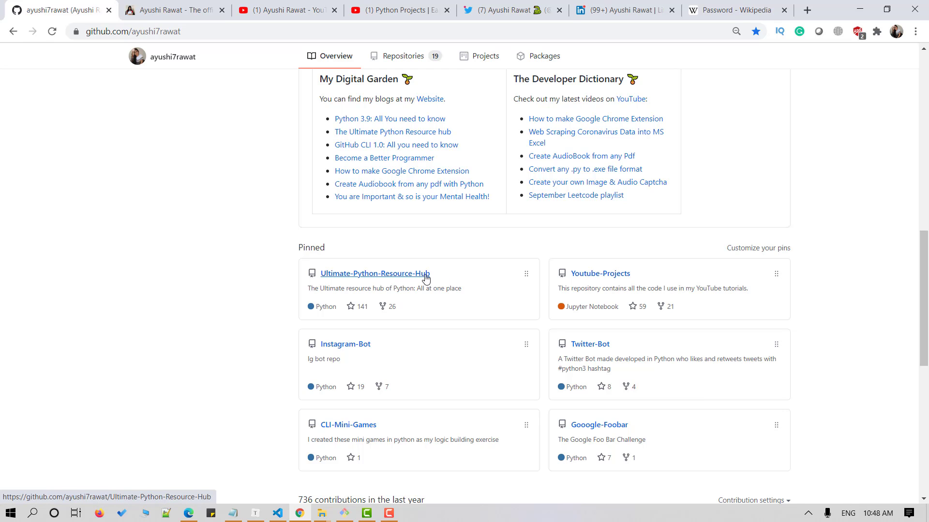
pyautogui.click(375, 273)
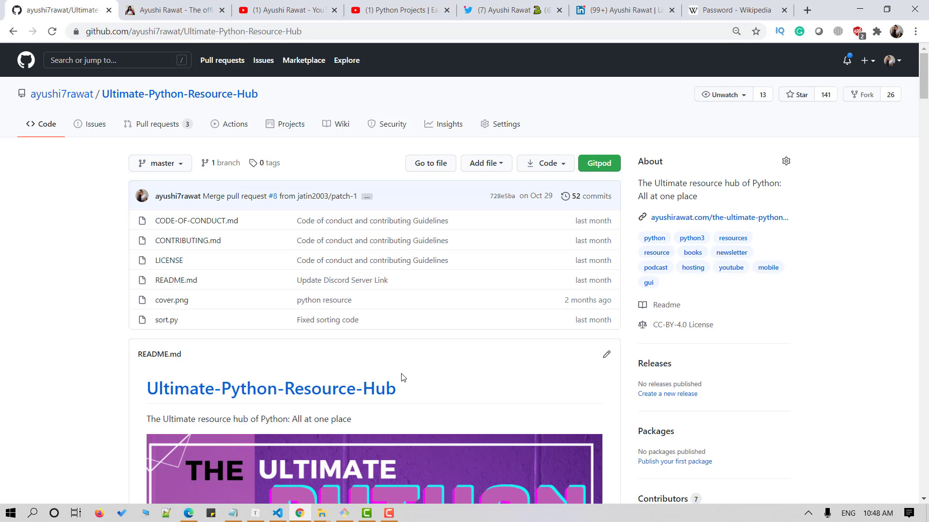
pyautogui.moveTo(806, 106)
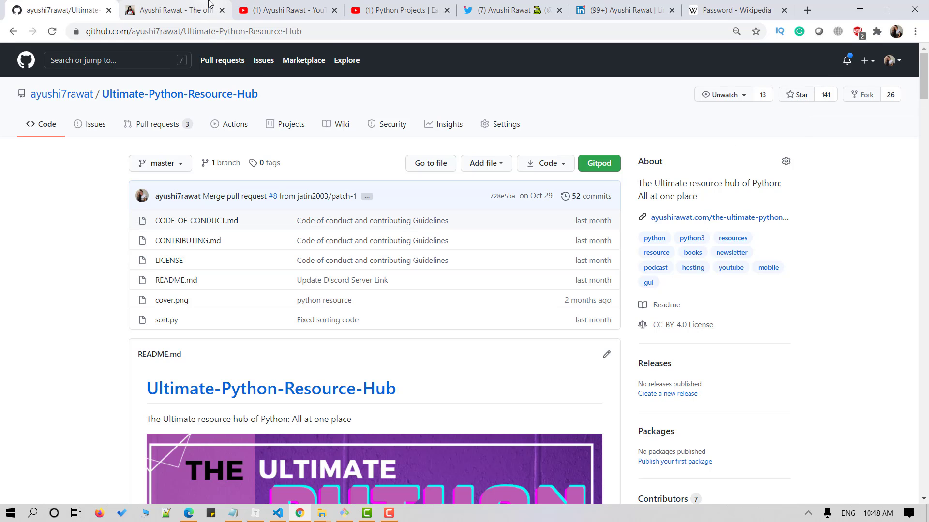
# View the blog and Twitter profile pages, ending on the LinkedIn profile page
pyautogui.click(173, 10)
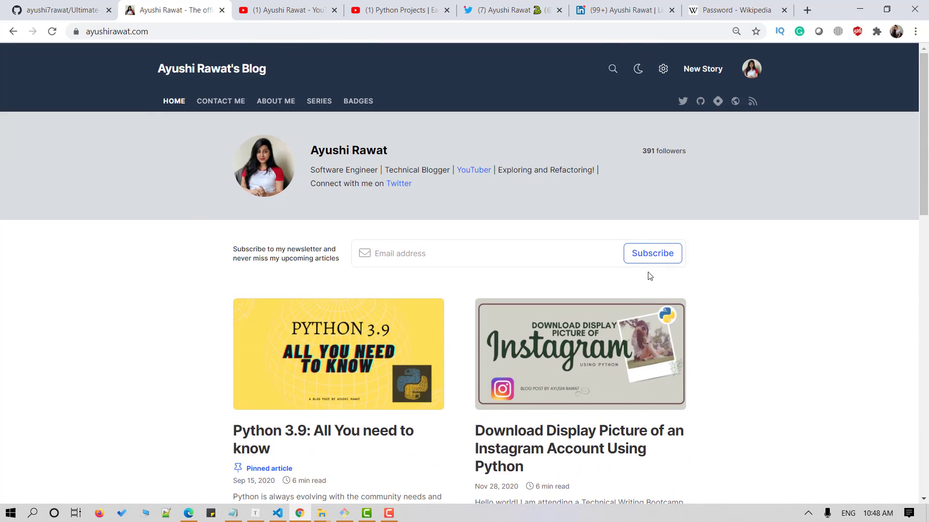
pyautogui.moveTo(712, 240)
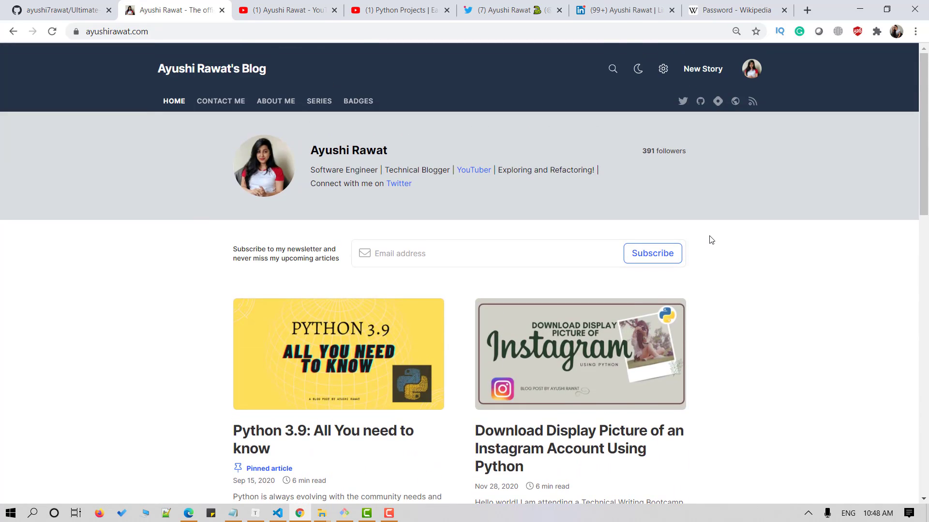
pyautogui.moveTo(708, 236)
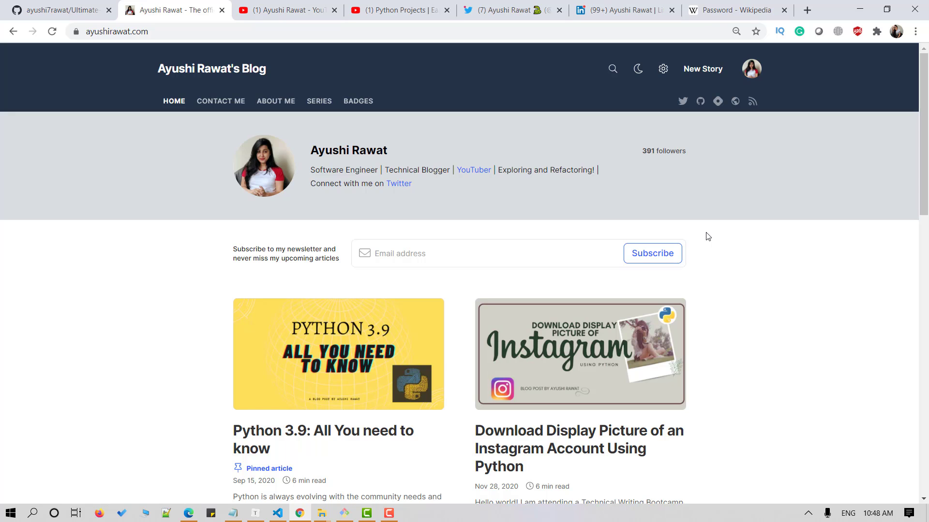
pyautogui.click(506, 10)
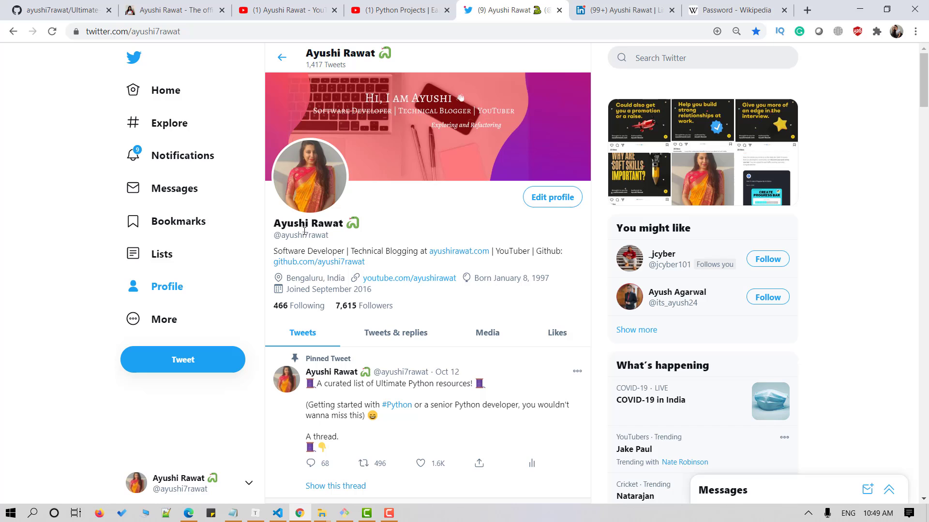
pyautogui.click(622, 10)
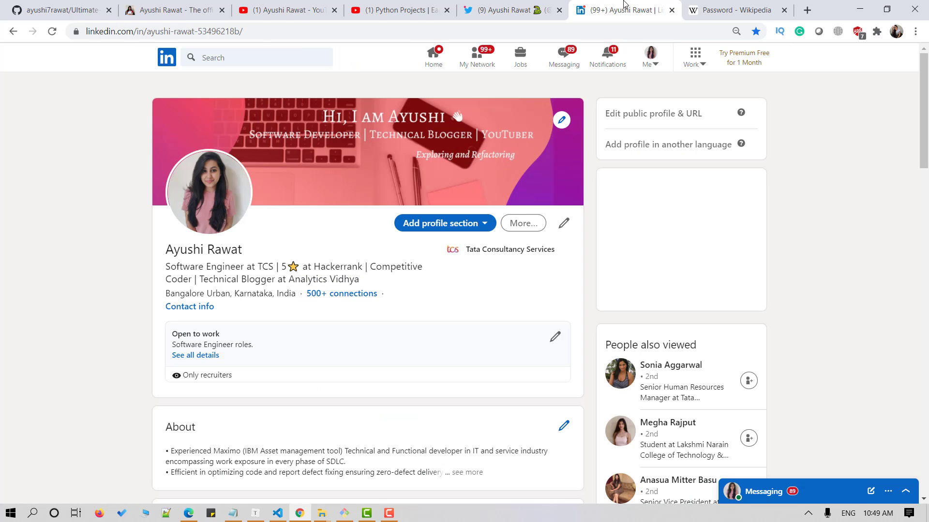
pyautogui.moveTo(451, 291)
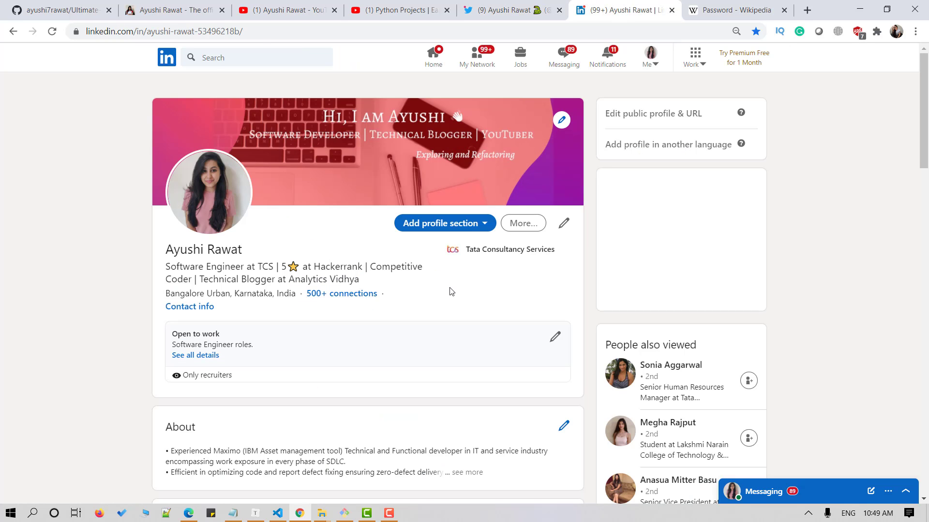
pyautogui.moveTo(452, 299)
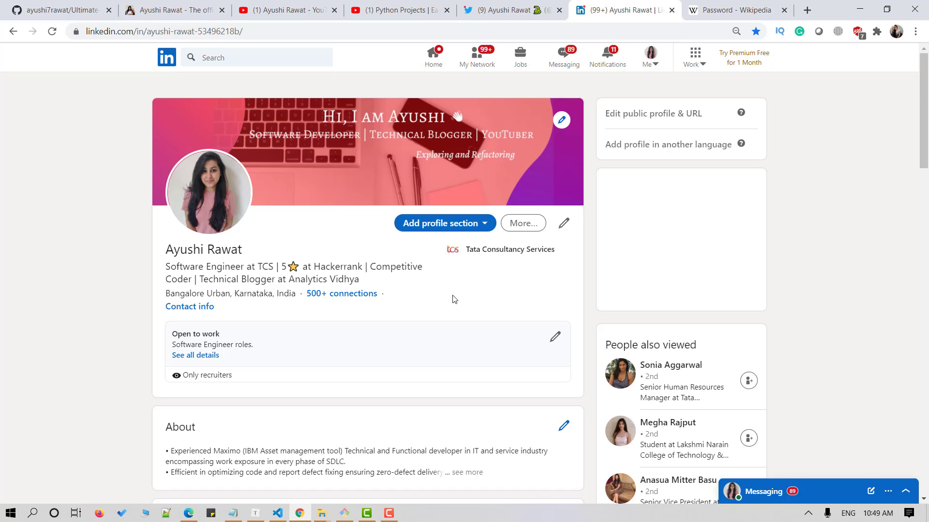